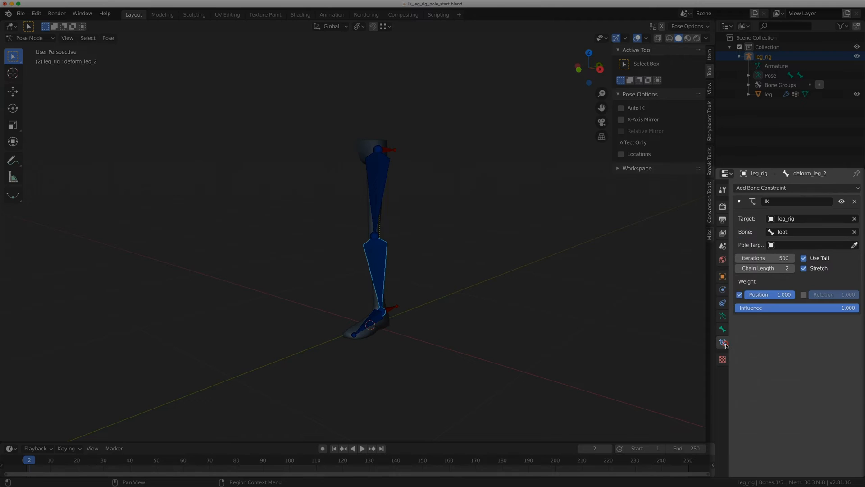
{"action": "mouse_move", "coordinate": [850, 328]}
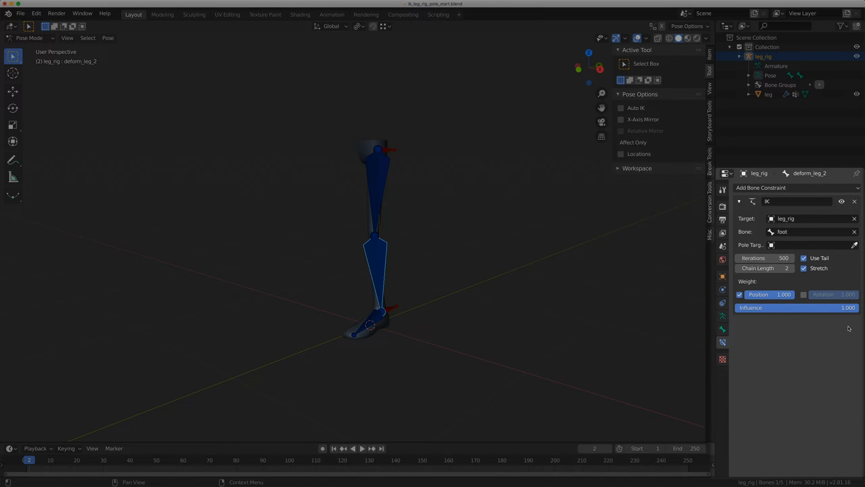
{"action": "mouse_move", "coordinate": [765, 268]}
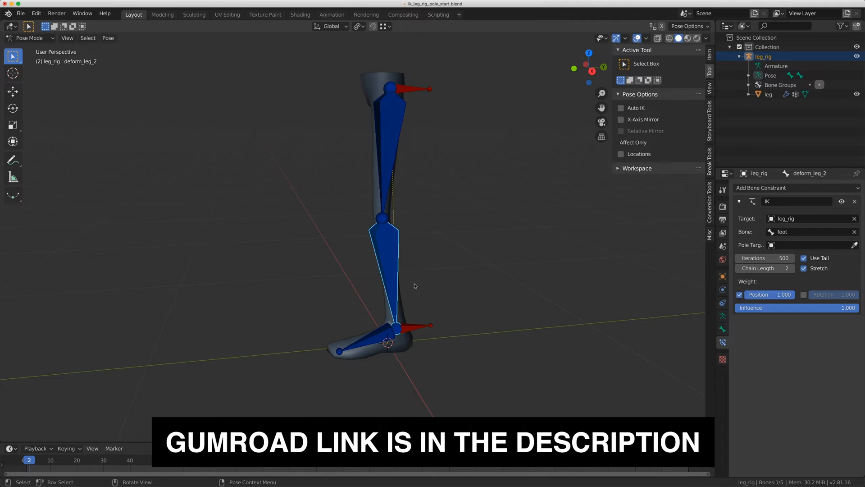
{"action": "mouse_move", "coordinate": [424, 327]}
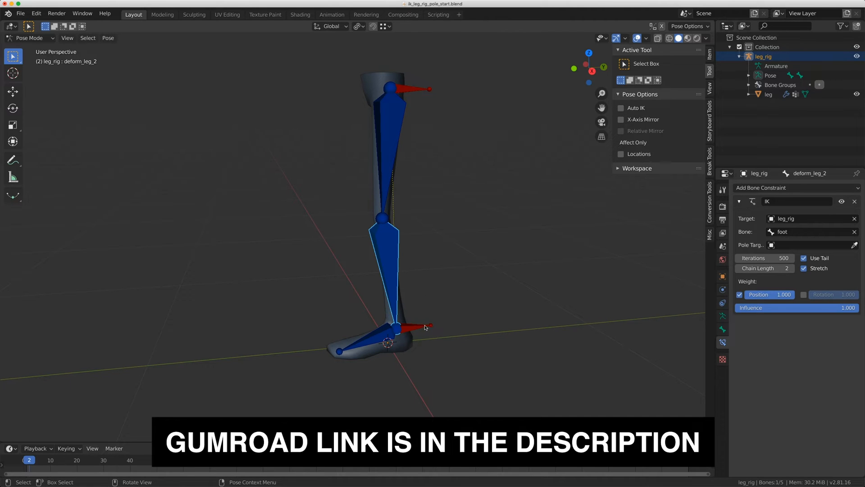
Extrude a bone from the knee joint, clear its parent and move it out in front of the knee
{"action": "key", "text": "g"}
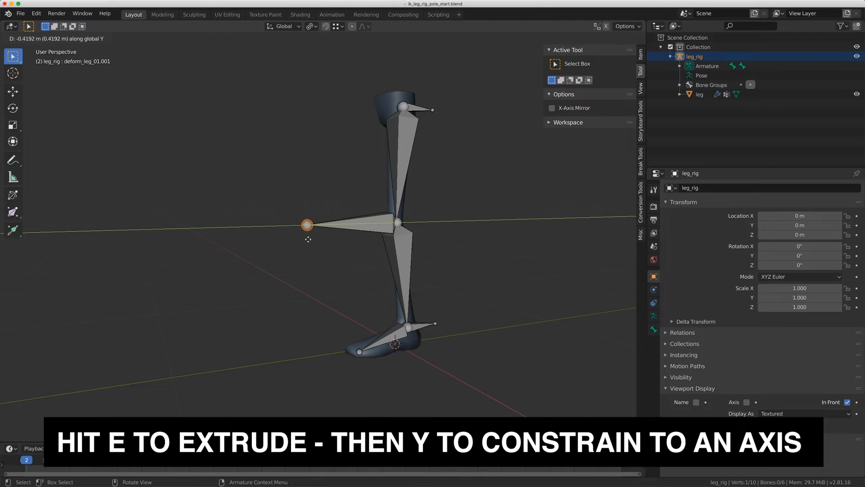
{"action": "mouse_move", "coordinate": [339, 252]}
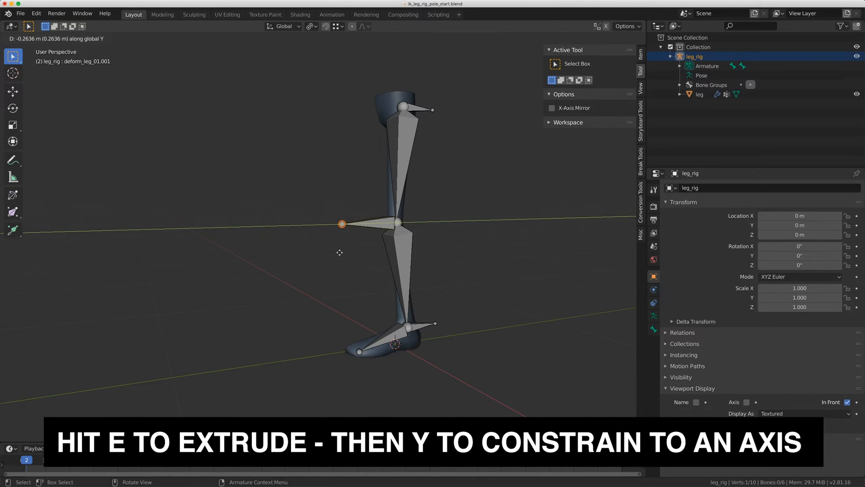
{"action": "key", "text": "e"}
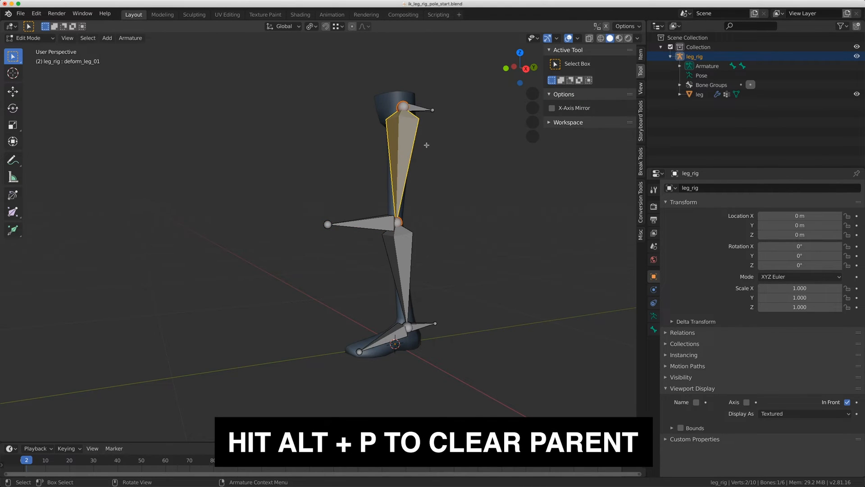
{"action": "mouse_move", "coordinate": [371, 219]}
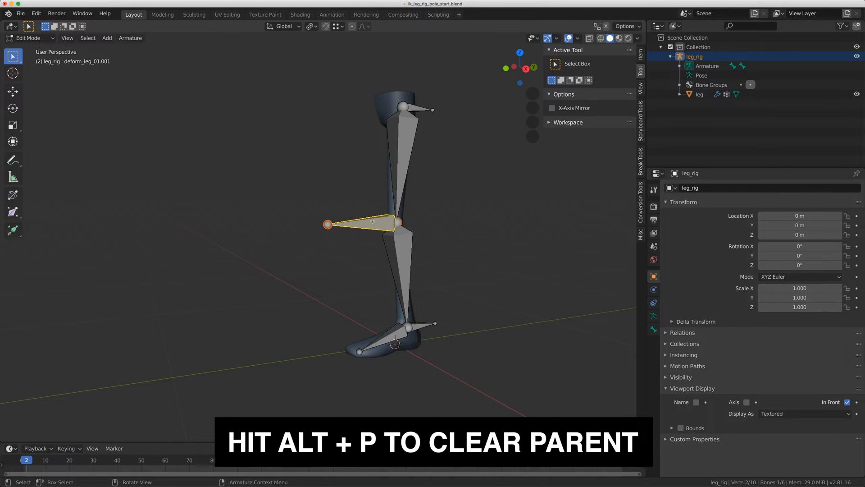
{"action": "key", "text": "alt+p"}
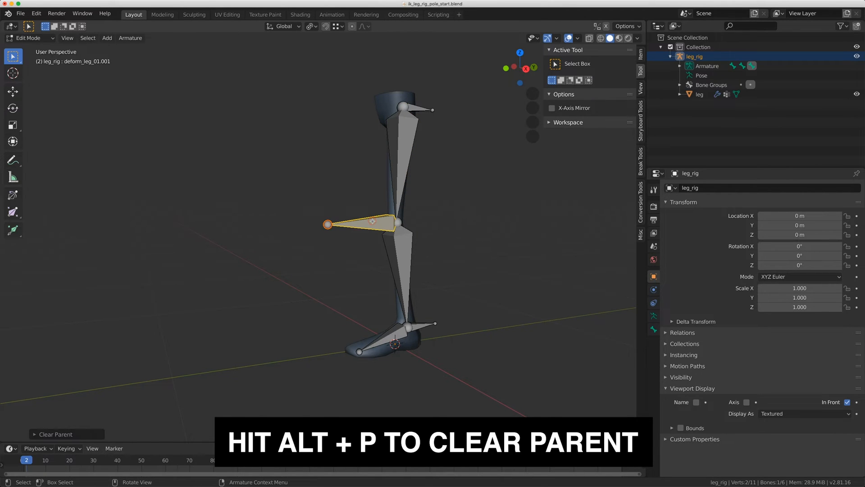
{"action": "key", "text": "g"}
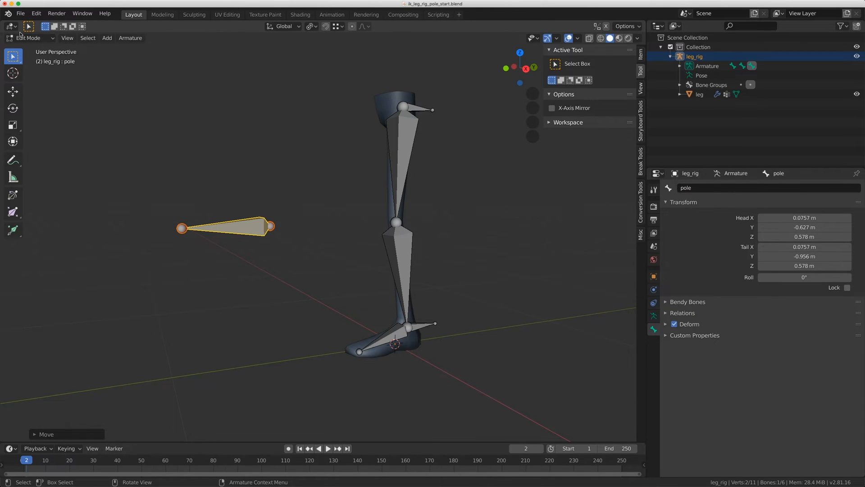
Annotate around the pole bone, select the leg bones and return to Pose Mode
{"action": "left_click", "coordinate": [28, 38]}
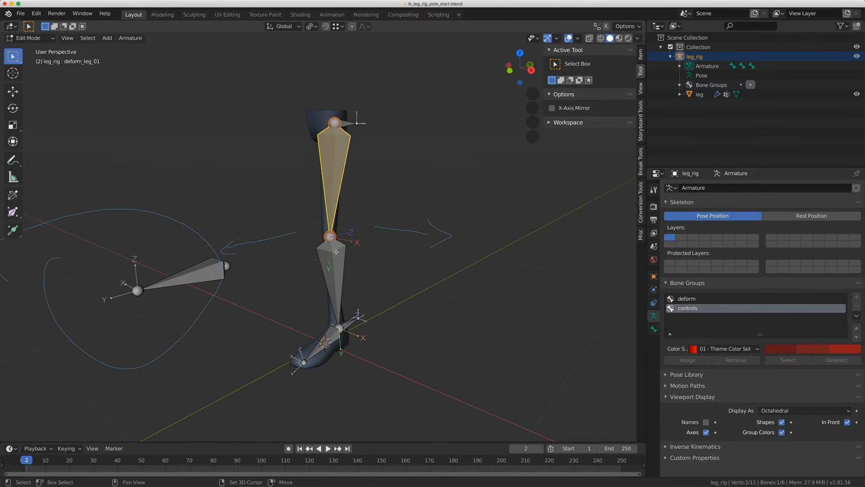
{"action": "left_click", "coordinate": [334, 260]}
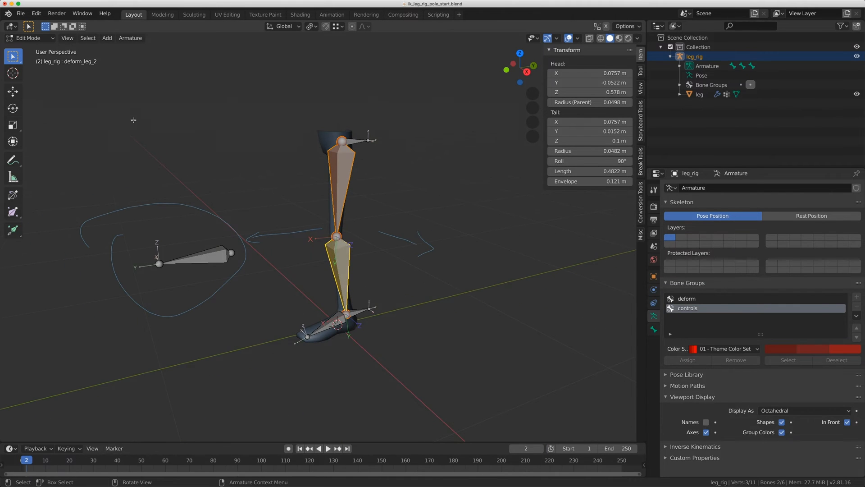
{"action": "left_click", "coordinate": [30, 38]}
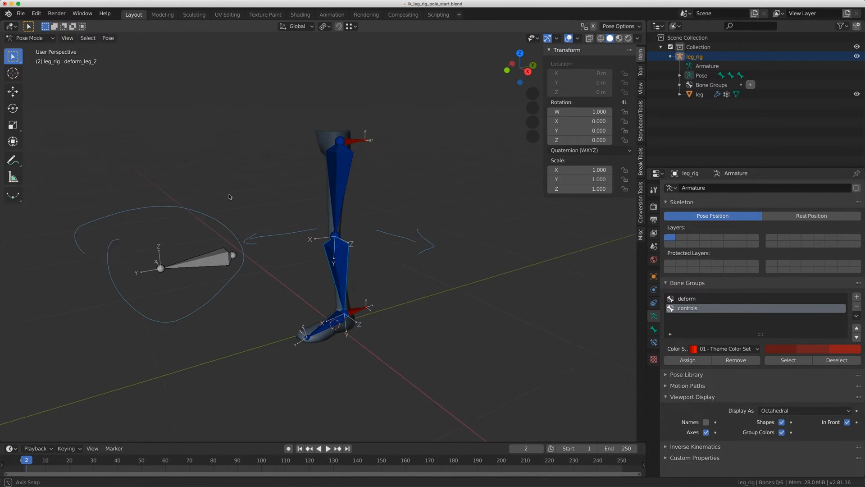
Select the pole bone and reset the leg to its straight rest pose
{"action": "left_click", "coordinate": [265, 270]}
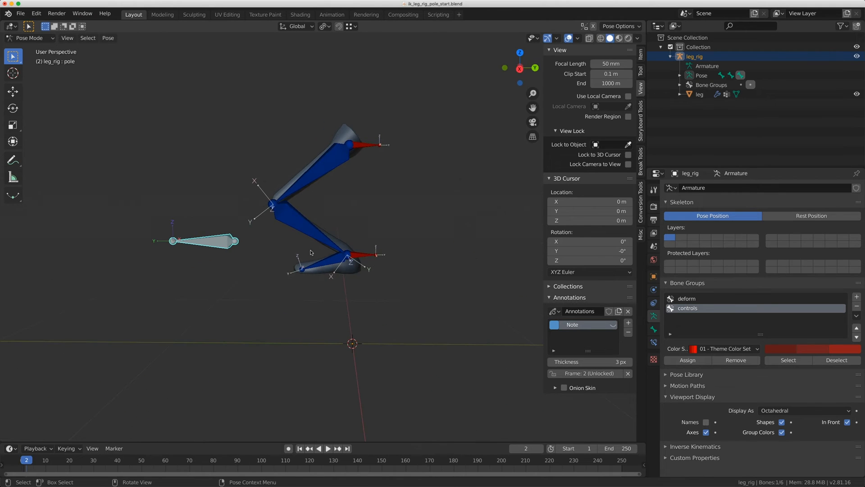
{"action": "key", "text": "g"}
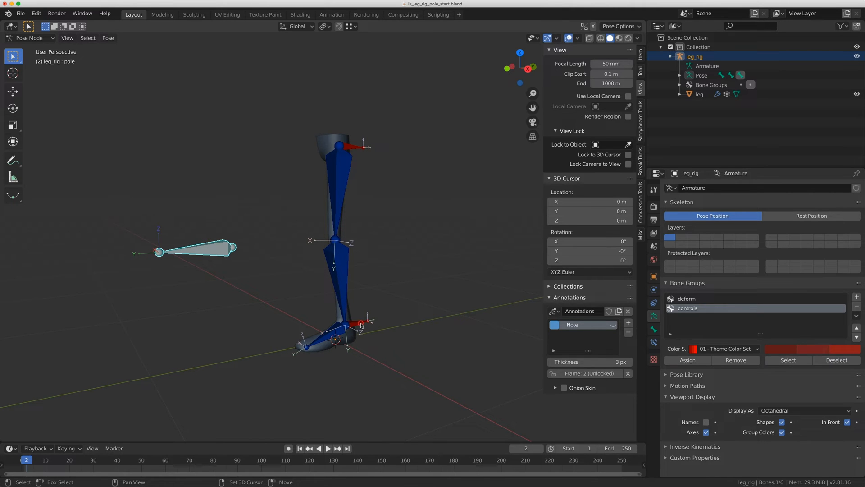
Parent pole to the foot bone with Keep Offset, then move and rotate the foot to test it follows
{"action": "left_click", "coordinate": [359, 322]}
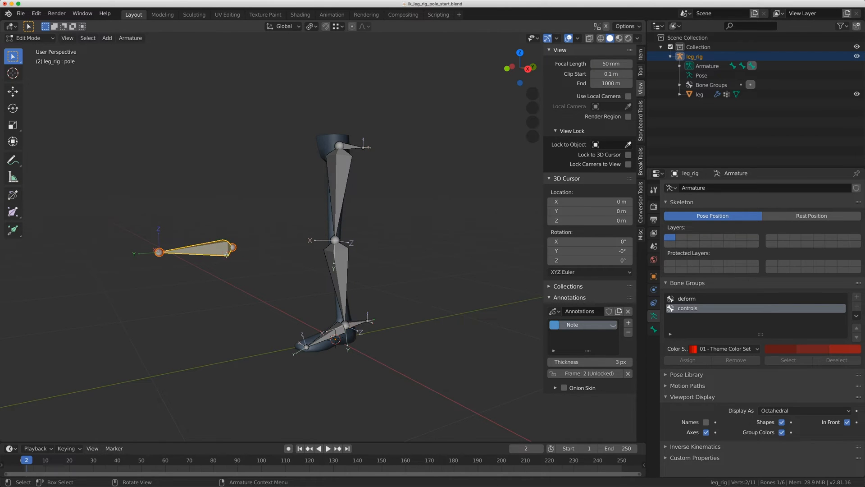
{"action": "left_click", "coordinate": [358, 320]}
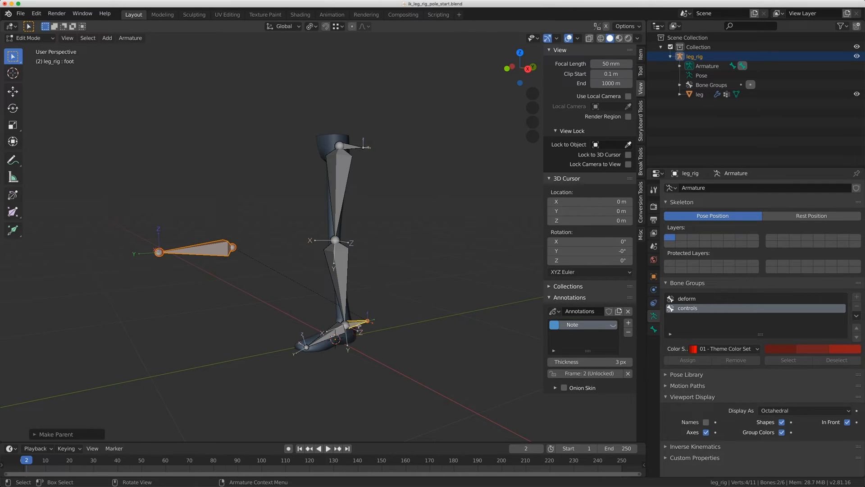
{"action": "key", "text": "g"}
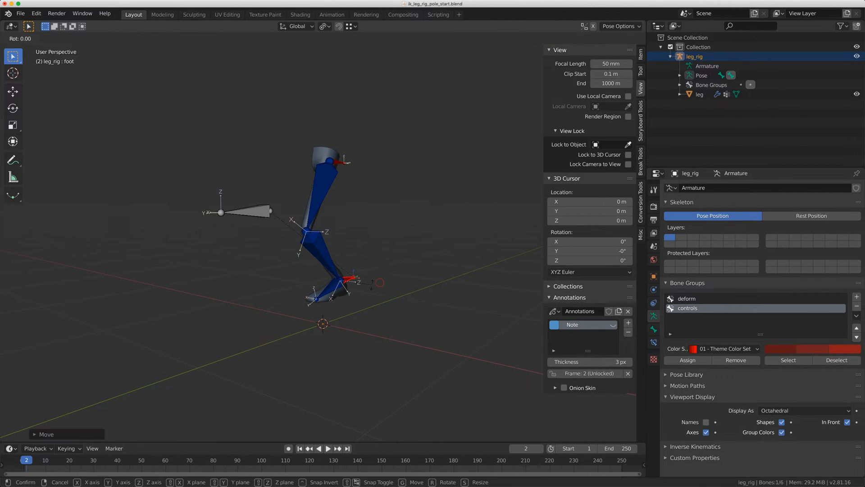
{"action": "mouse_move", "coordinate": [303, 238]}
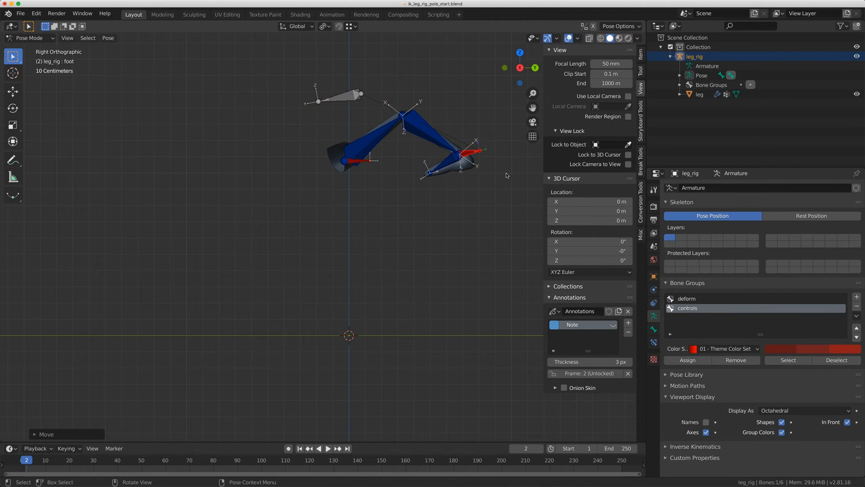
{"action": "key", "text": "r"}
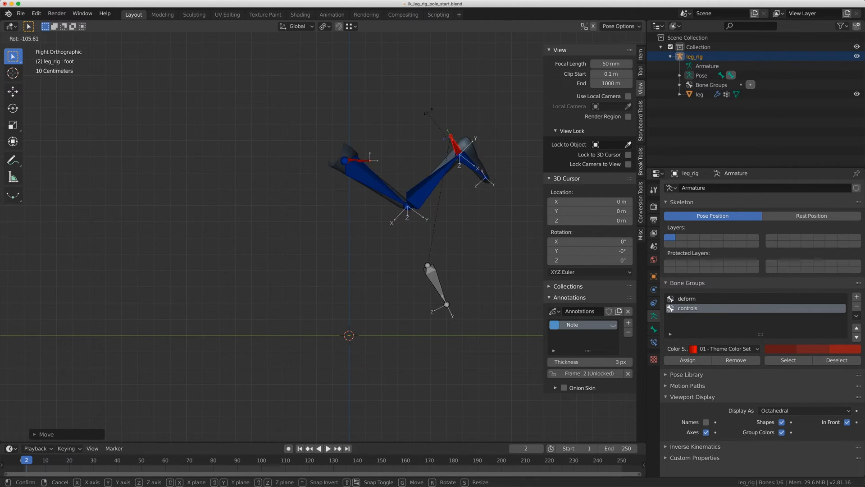
{"action": "mouse_move", "coordinate": [497, 141]}
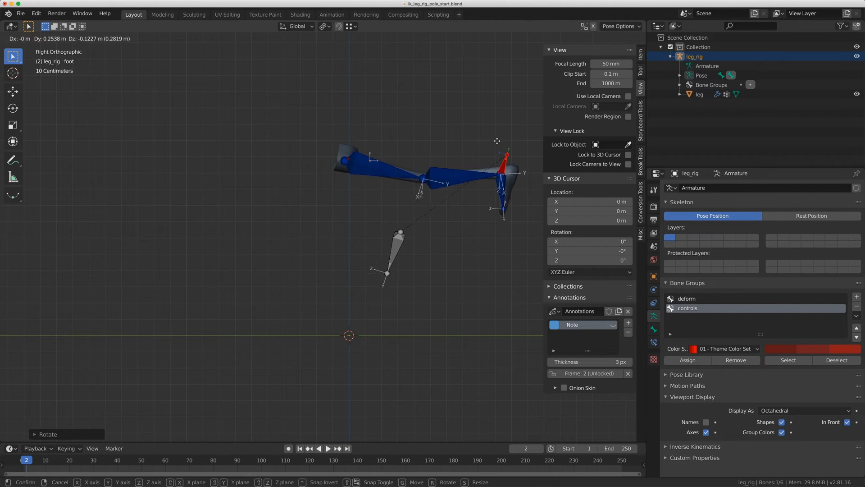
{"action": "mouse_move", "coordinate": [363, 258]}
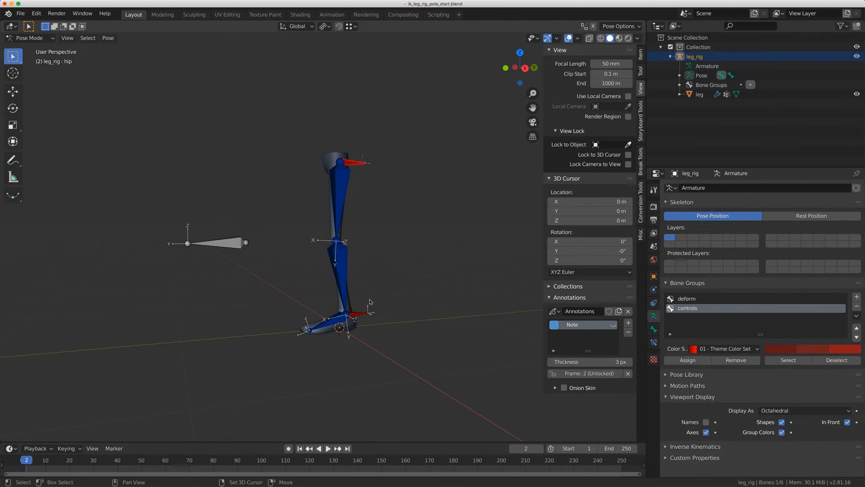
View the leg from the right side, select the hip bone and isolate the armature in Local View
{"action": "left_click", "coordinate": [628, 322]}
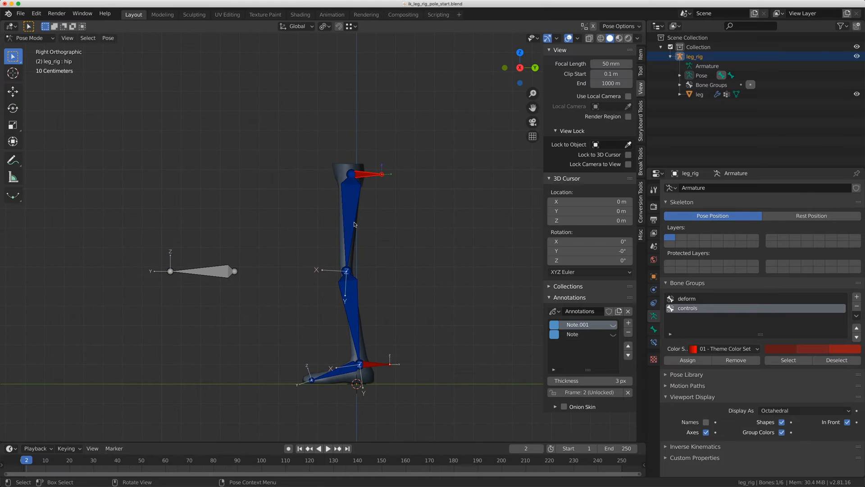
{"action": "mouse_move", "coordinate": [341, 143]}
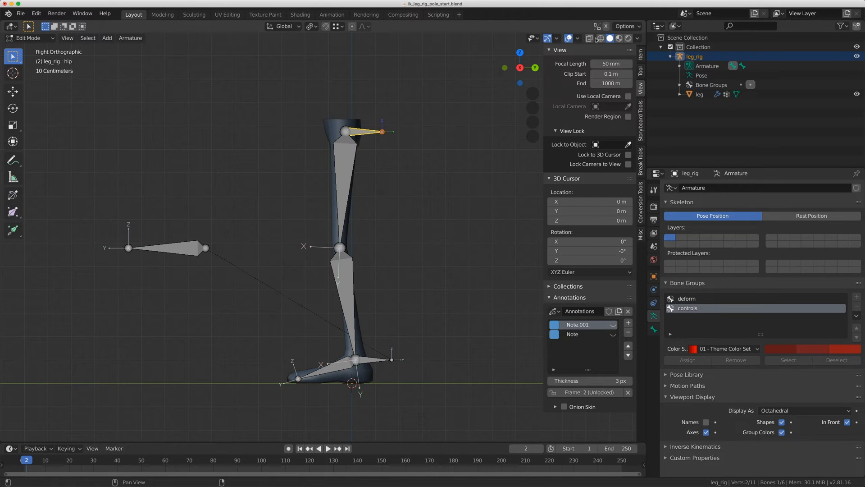
{"action": "left_click", "coordinate": [364, 131]}
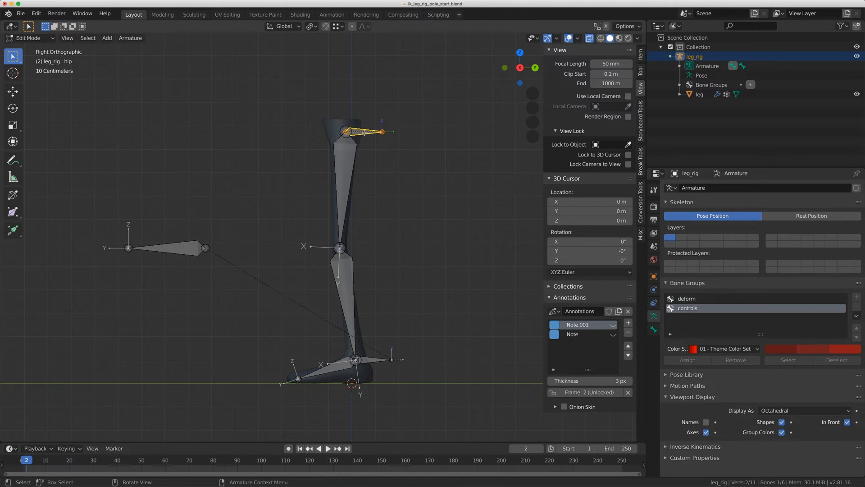
{"action": "left_click", "coordinate": [67, 38]}
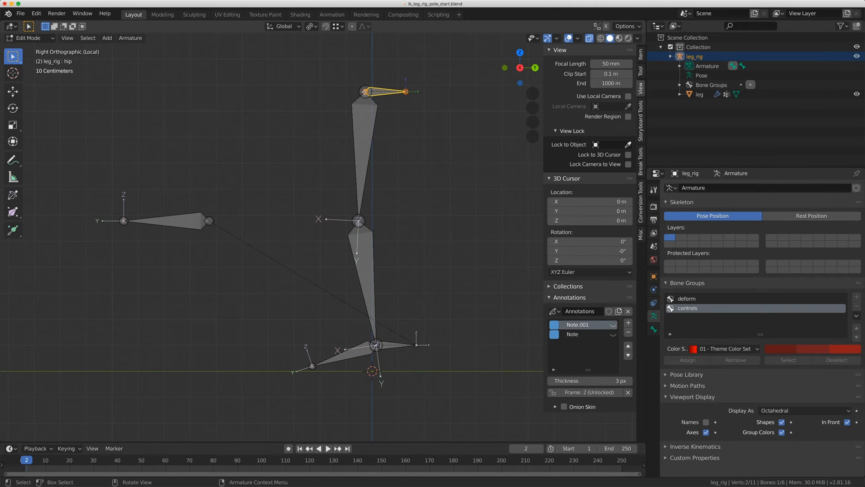
Extrude hip.001 from the hip's tip and snap its tail down to the foot joint
{"action": "left_click", "coordinate": [366, 91]}
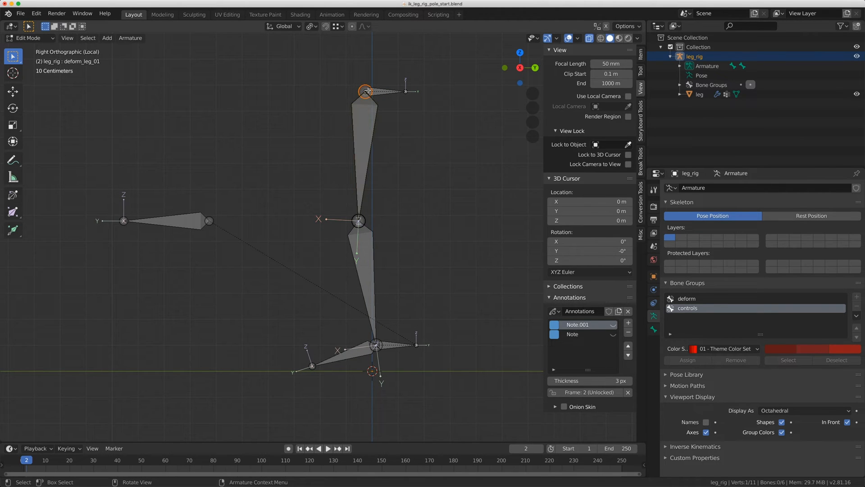
{"action": "left_click", "coordinate": [365, 91]}
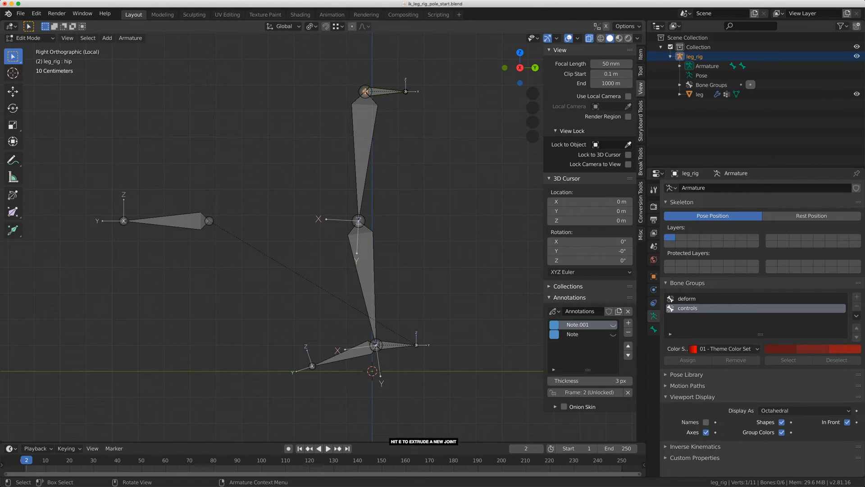
{"action": "key", "text": "e"}
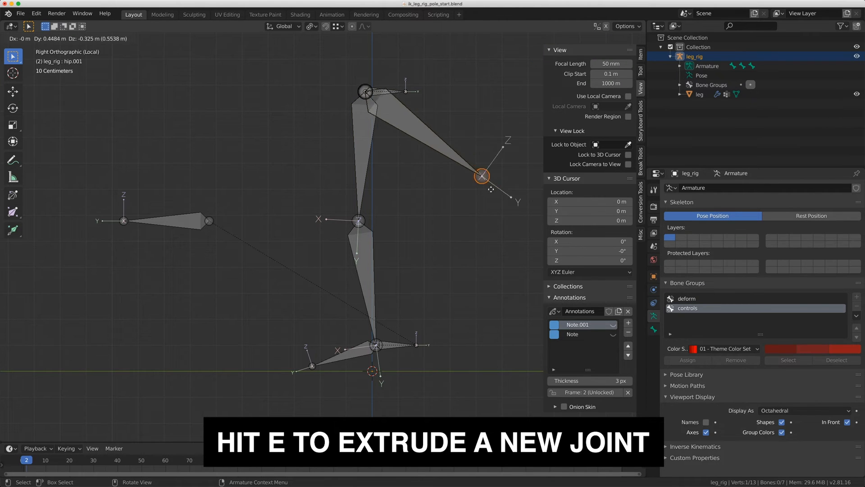
{"action": "key", "text": "e"}
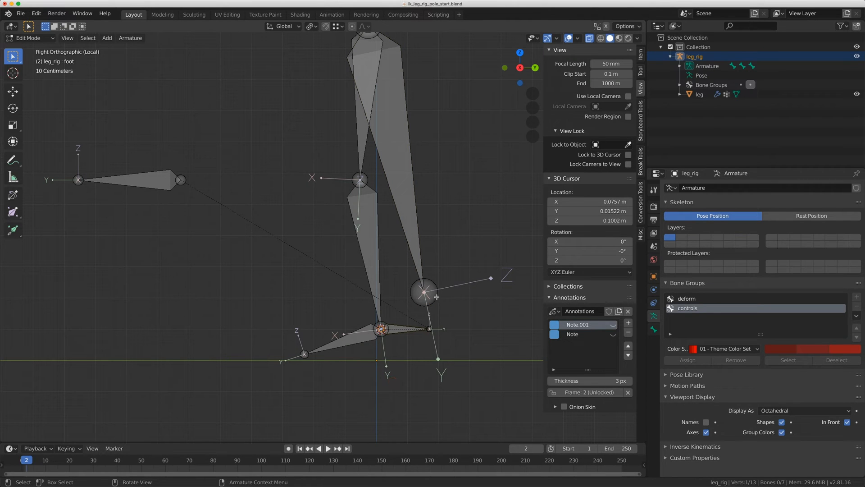
{"action": "left_click", "coordinate": [423, 292]}
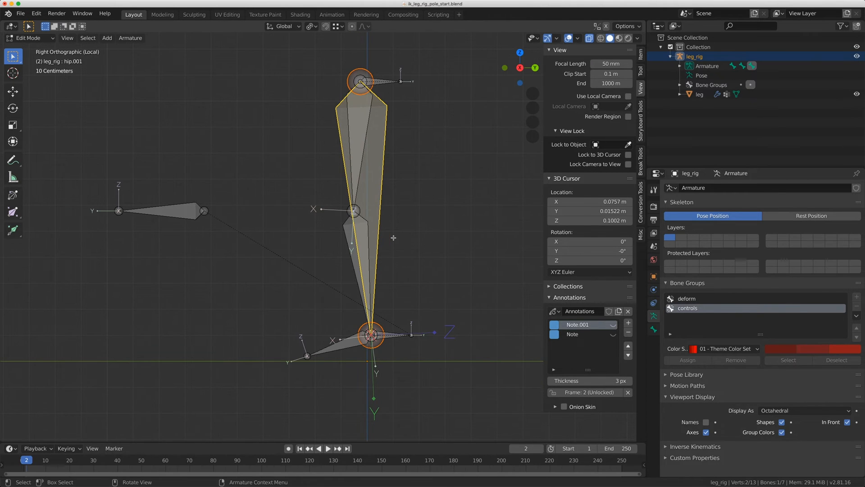
Snap the 3D cursor to the midpoint of the new hip-to-foot bone
{"action": "key", "text": "shift+s"}
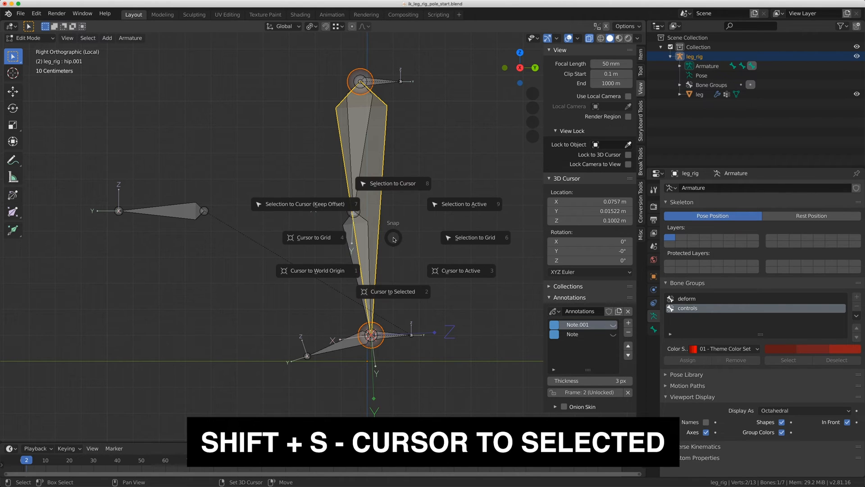
{"action": "left_click", "coordinate": [392, 292]}
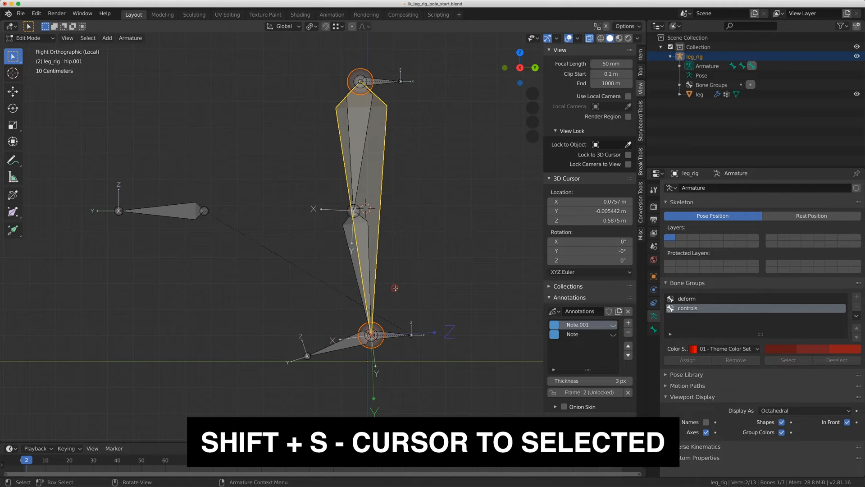
{"action": "key", "text": "shift+s"}
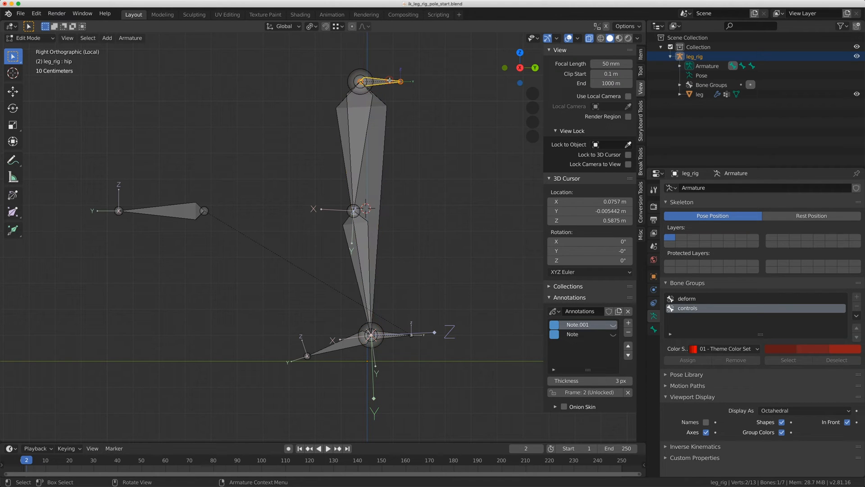
{"action": "left_click", "coordinate": [386, 335]}
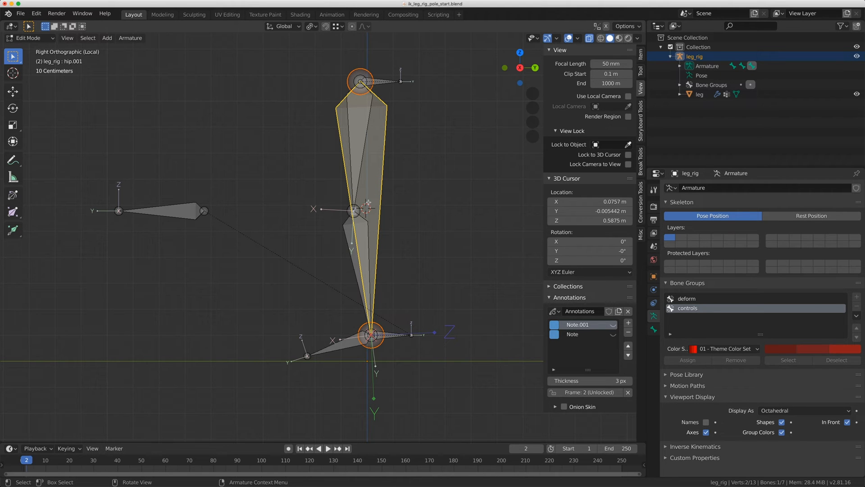
With pivot set to Individual Origins, scale hip.001 down to a short stub at the hip
{"action": "left_click", "coordinate": [310, 26]}
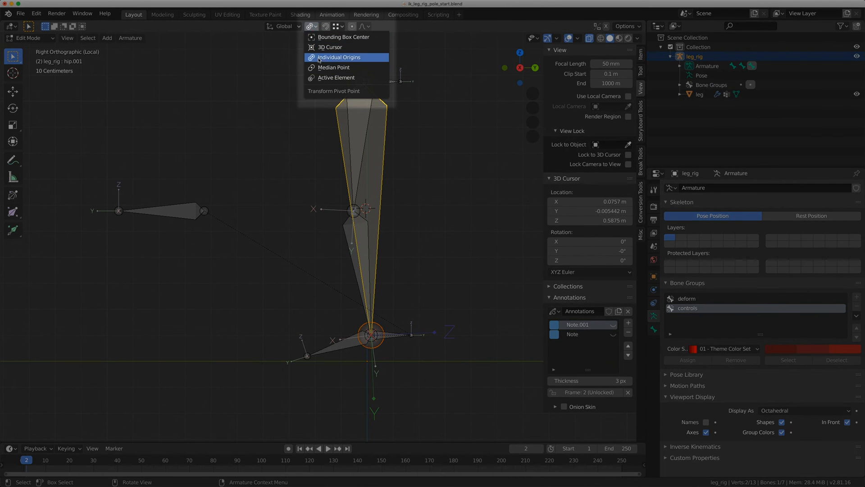
{"action": "left_click", "coordinate": [339, 57]}
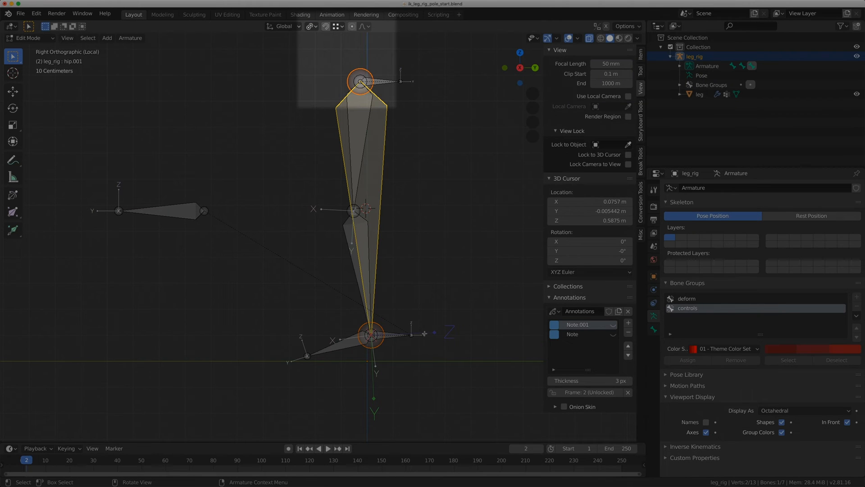
{"action": "key", "text": "s"}
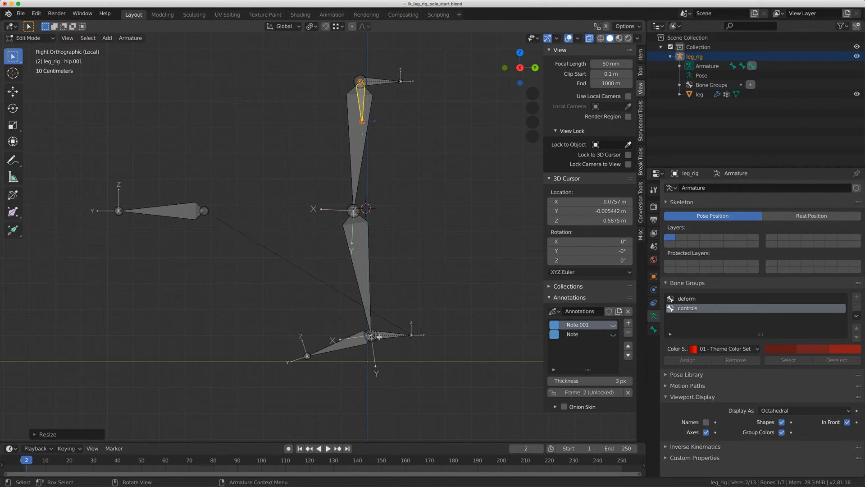
Duplicate the stub onto the 3D cursor midpoint, then duplicate again for a helper below the foot
{"action": "key", "text": "shift+d"}
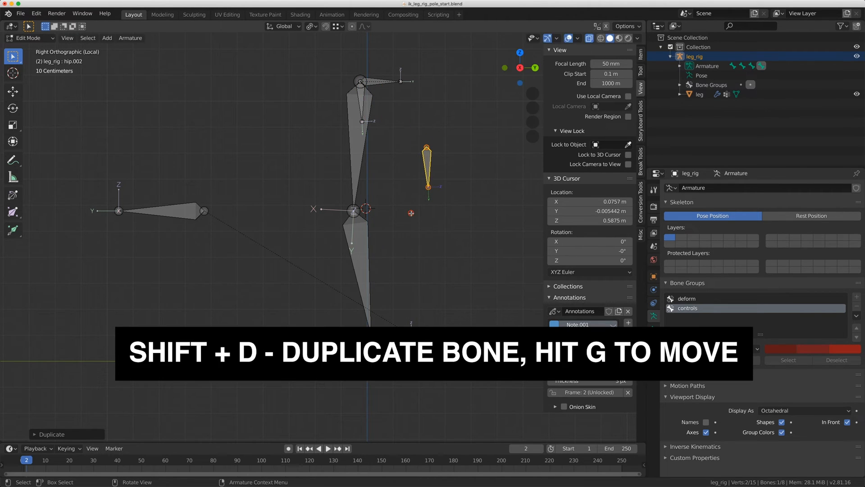
{"action": "key", "text": "shift+s"}
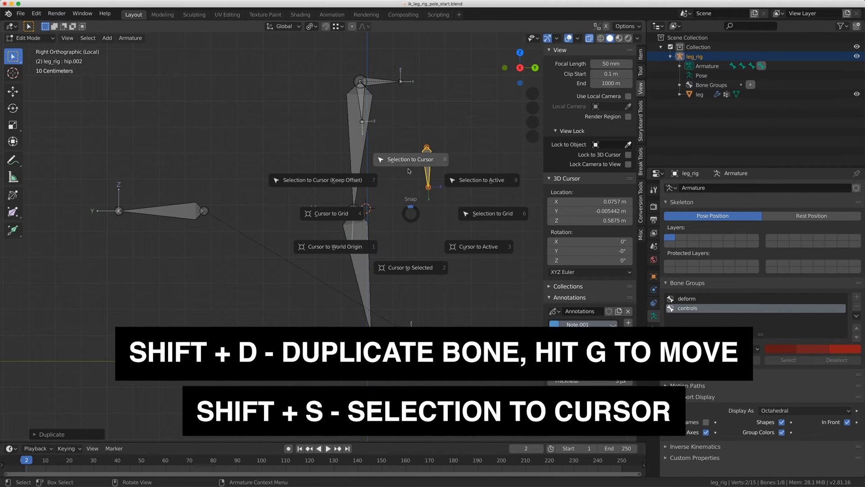
{"action": "left_click", "coordinate": [410, 159]}
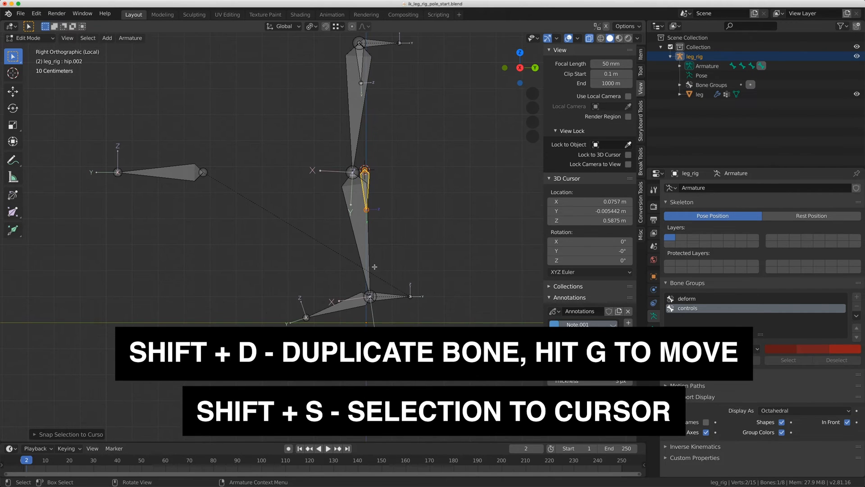
{"action": "key", "text": "shift+d"}
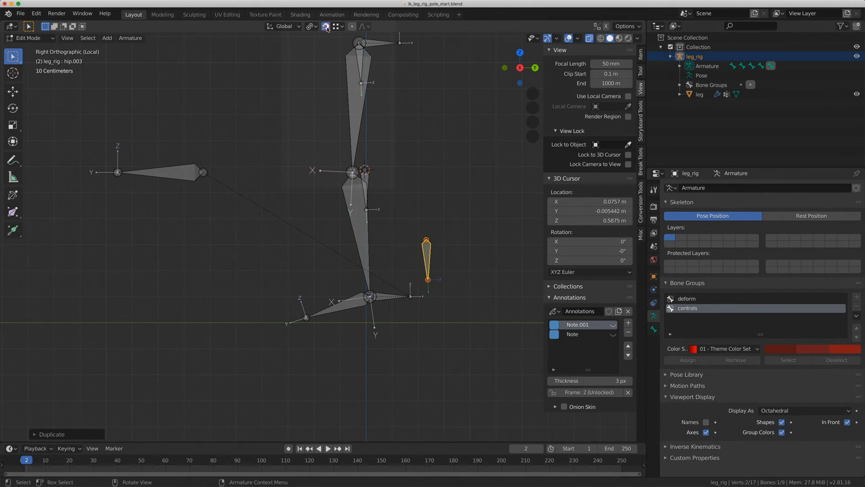
{"action": "left_click", "coordinate": [335, 26]}
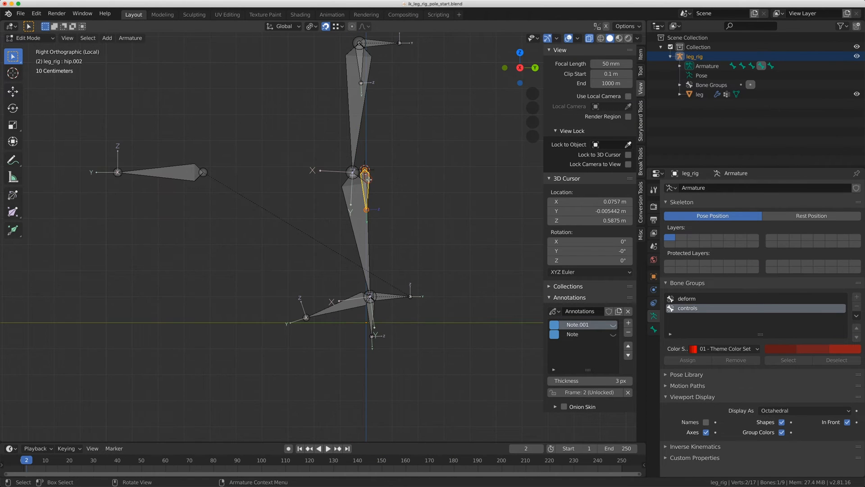
{"action": "left_click", "coordinate": [363, 180]}
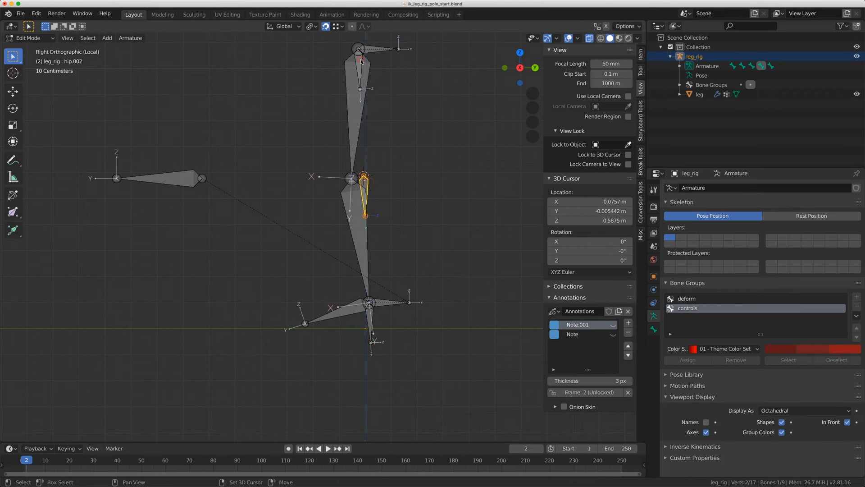
Parent the helper bones to the hip and foot bones using Keep Offset
{"action": "left_click", "coordinate": [362, 52]}
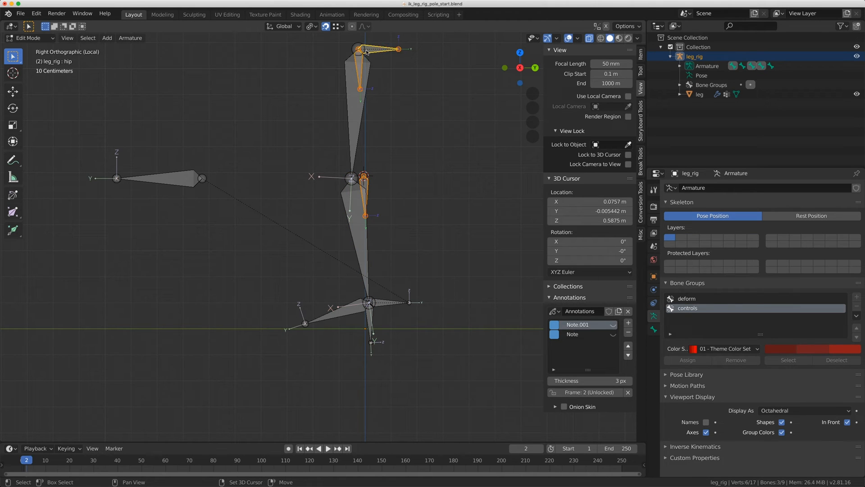
{"action": "key", "text": "ctrl+p"}
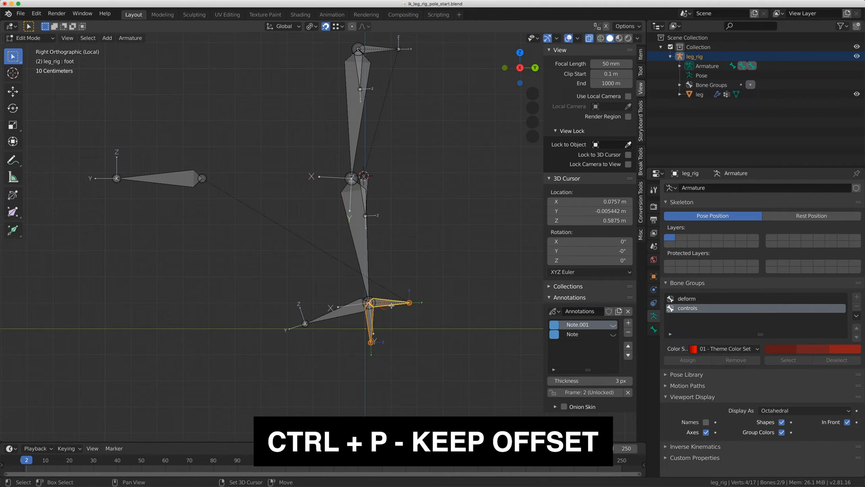
{"action": "key", "text": "ctrl+p"}
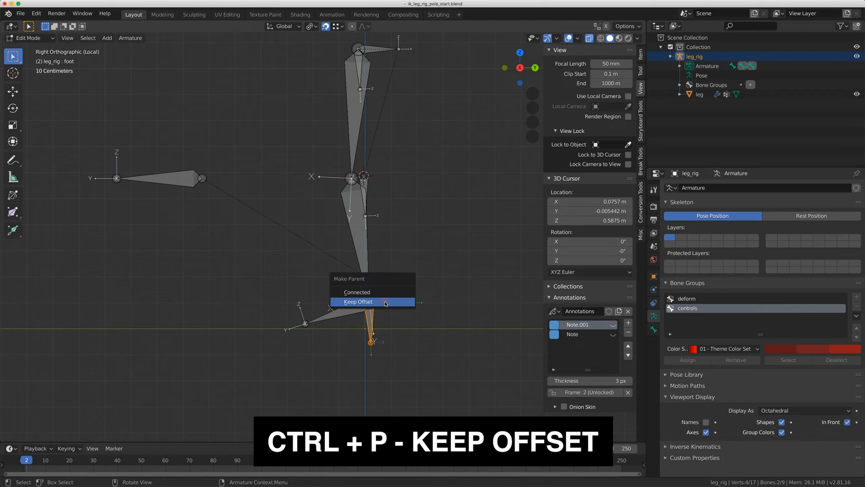
{"action": "left_click", "coordinate": [358, 302]}
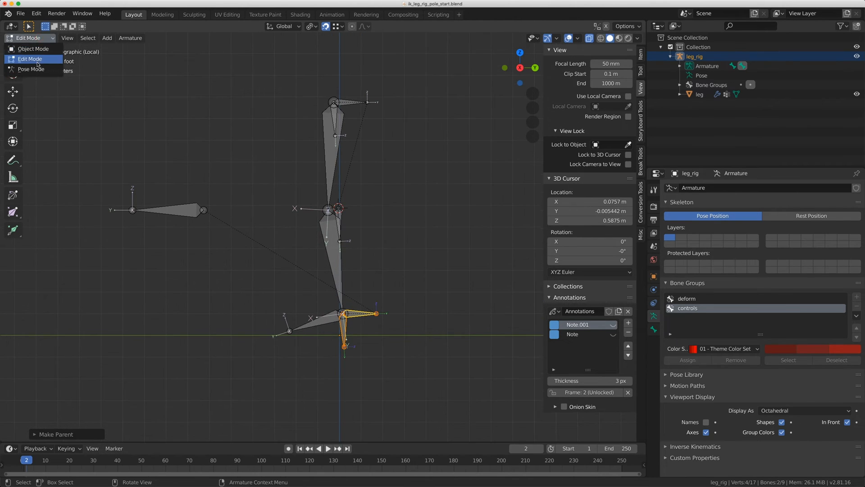
In Pose Mode make the midpoint helper hip.002 active with the foot helper selected
{"action": "left_click", "coordinate": [32, 59]}
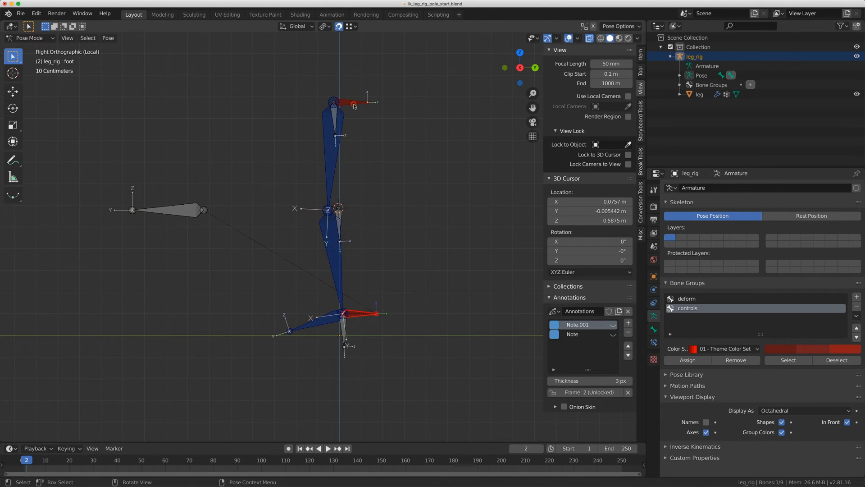
{"action": "left_click", "coordinate": [345, 103]}
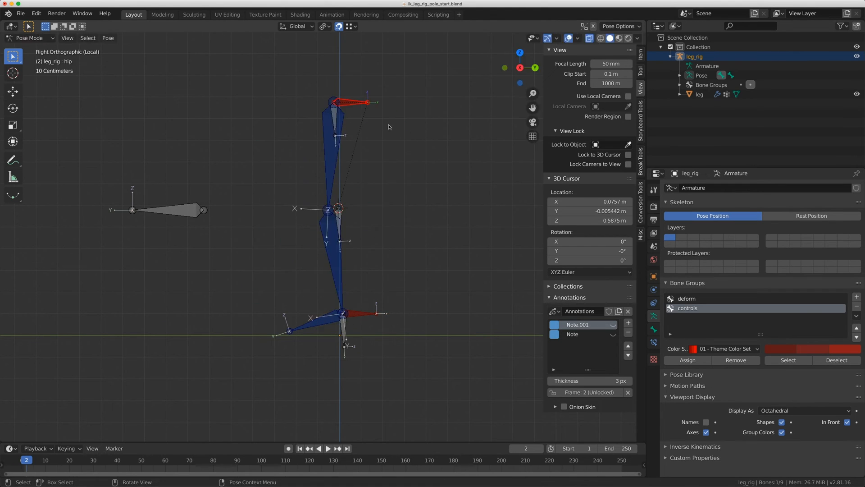
{"action": "left_click", "coordinate": [340, 226]}
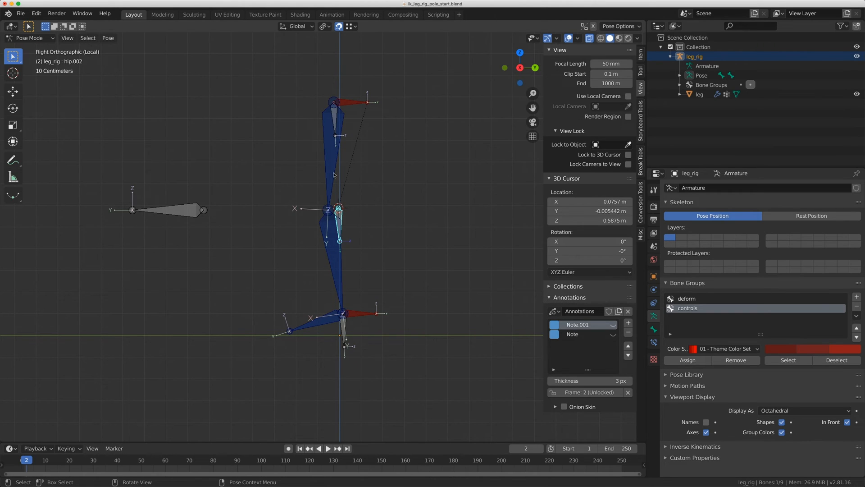
{"action": "mouse_move", "coordinate": [320, 374]}
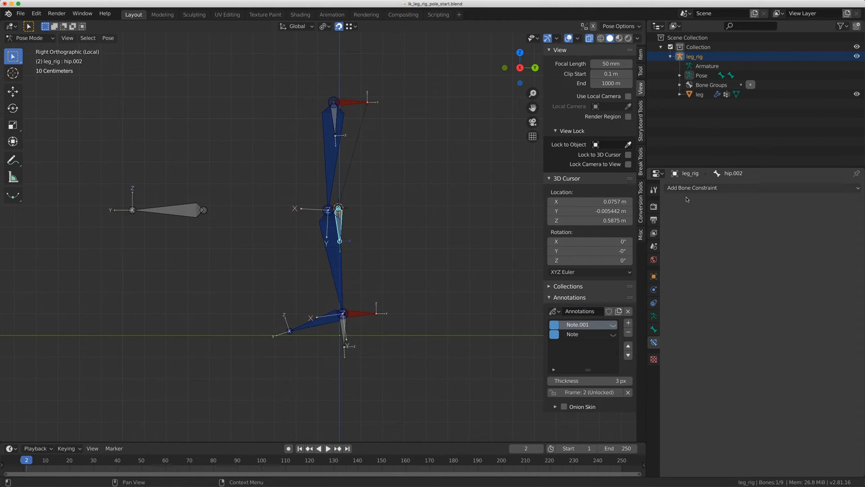
{"action": "left_click", "coordinate": [342, 320]}
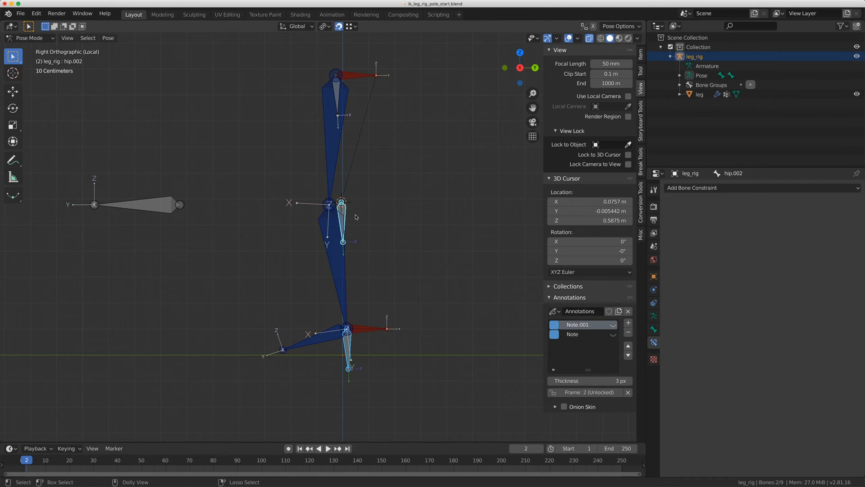
Give hip.002 Copy Transforms from hip.003 at 0.5 influence plus a second one targeting hip.001
{"action": "left_click", "coordinate": [692, 187]}
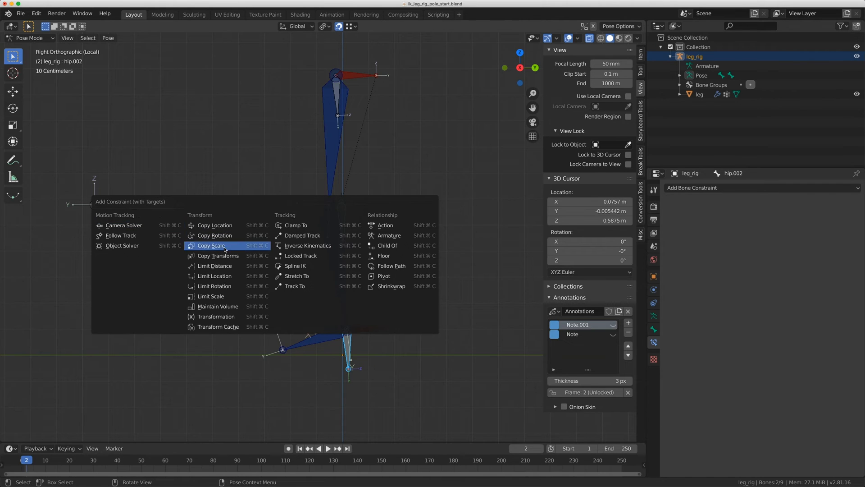
{"action": "left_click", "coordinate": [217, 255]}
{"action": "type", "text": ".5"}
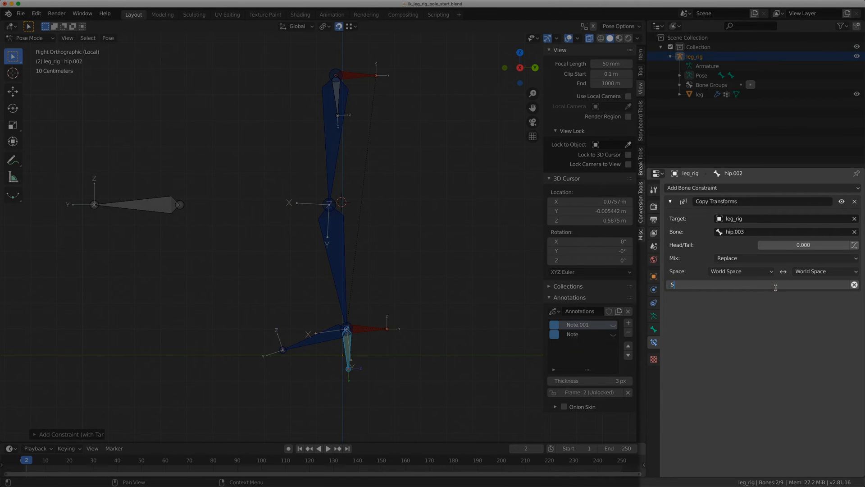
{"action": "key", "text": "Return"}
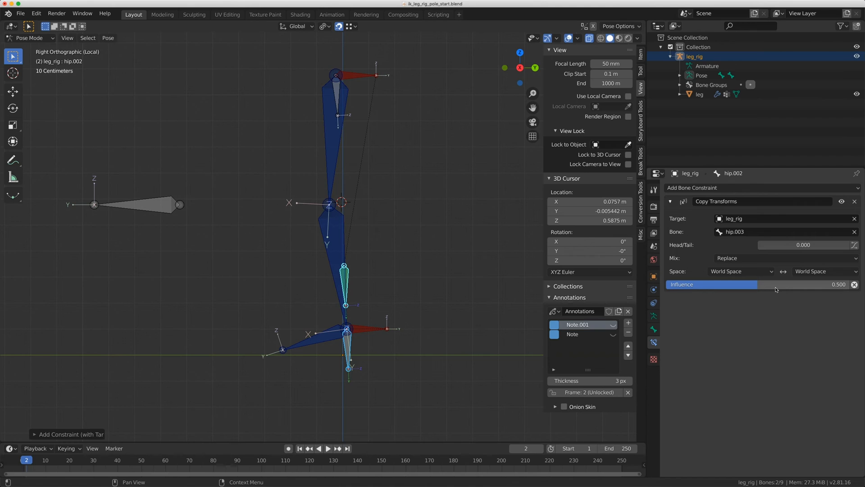
{"action": "left_click", "coordinate": [336, 94]}
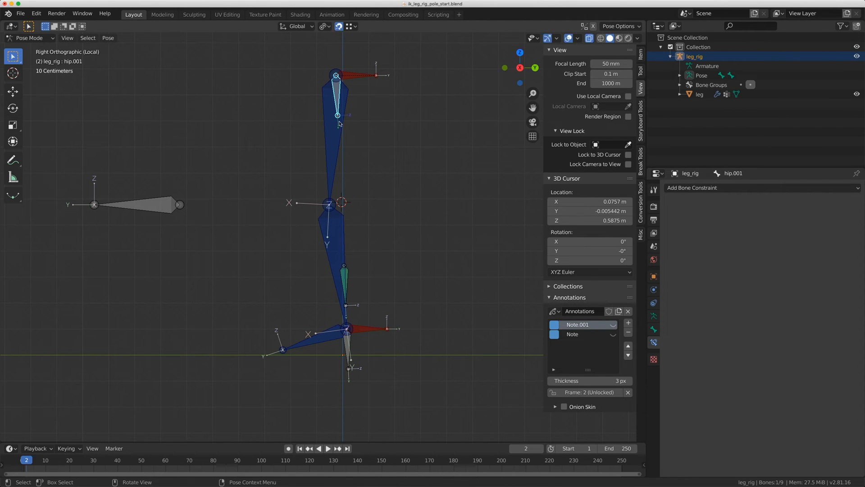
{"action": "mouse_move", "coordinate": [352, 280]}
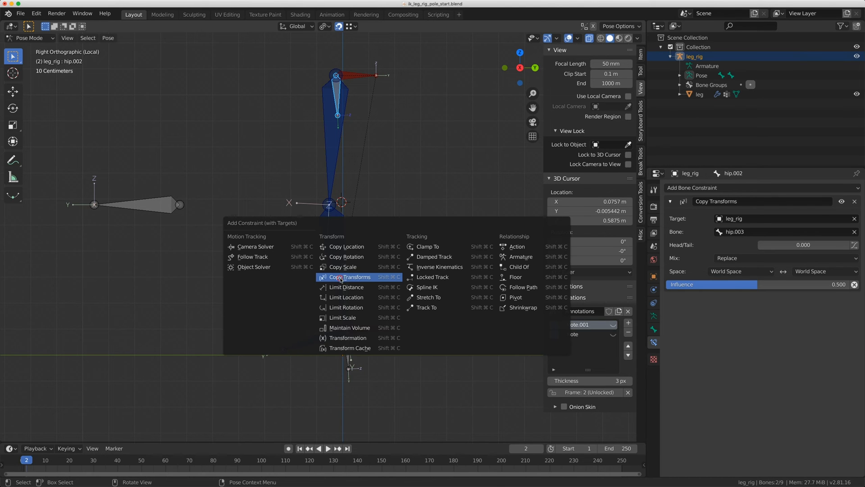
{"action": "left_click", "coordinate": [349, 276]}
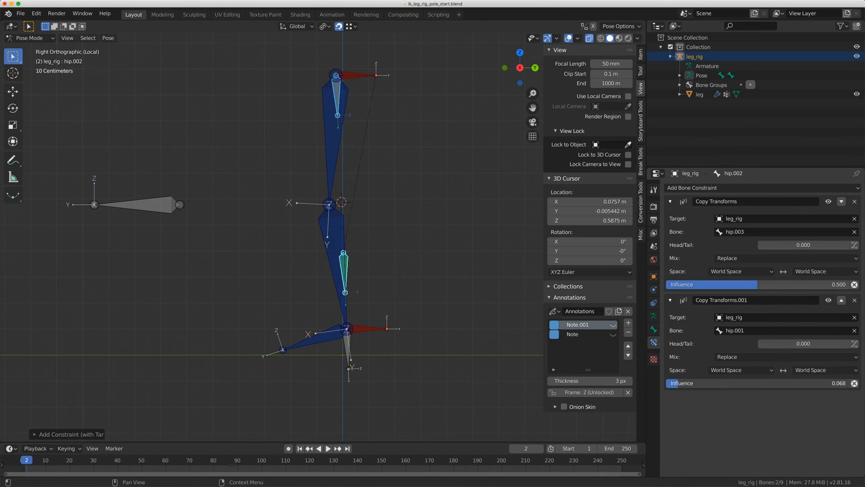
Reorder hip.002's constraints so hip.001 copies first, keep hip.003 at 0.5 influence, then select the foot bone
{"action": "left_click", "coordinate": [841, 301]}
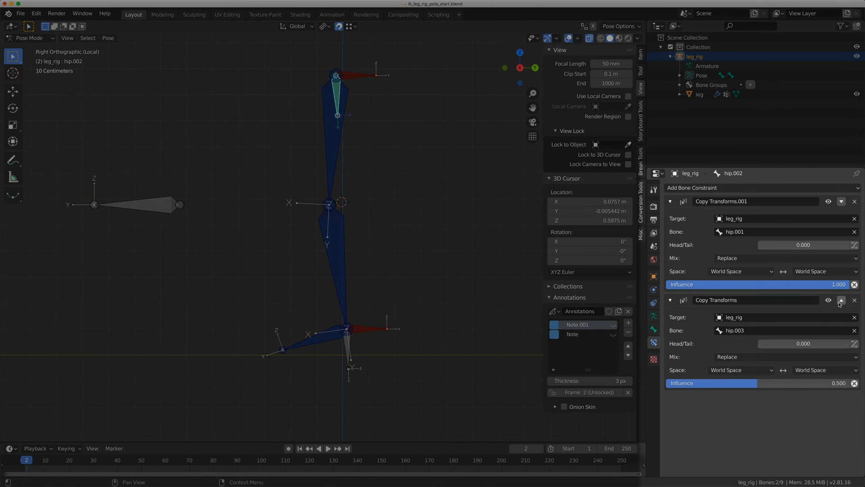
{"action": "left_click", "coordinate": [827, 299]}
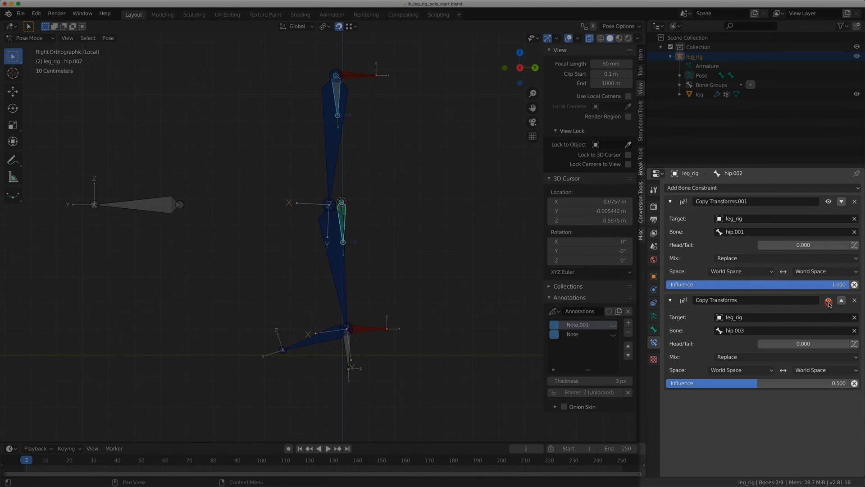
{"action": "left_click", "coordinate": [828, 300]}
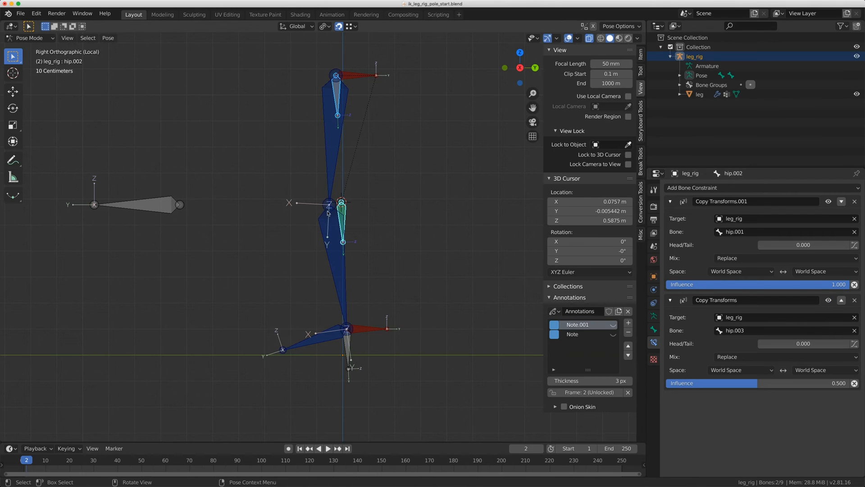
{"action": "mouse_move", "coordinate": [353, 227]}
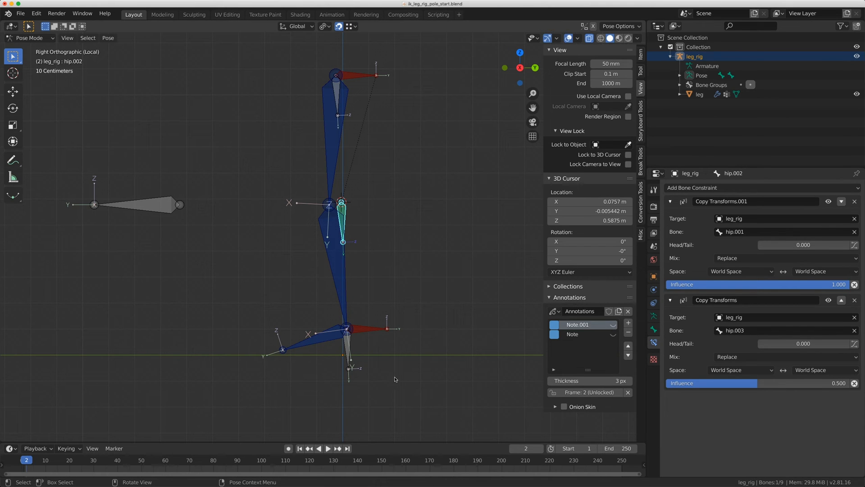
{"action": "left_click", "coordinate": [381, 339]}
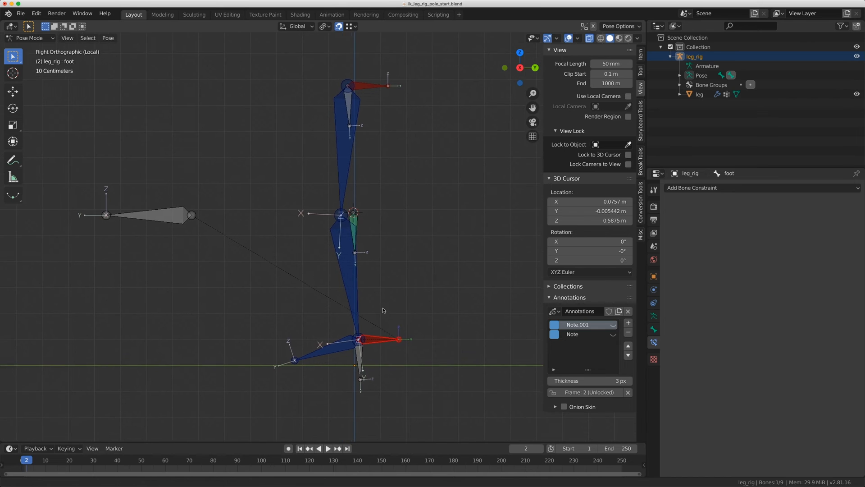
{"action": "key", "text": "g"}
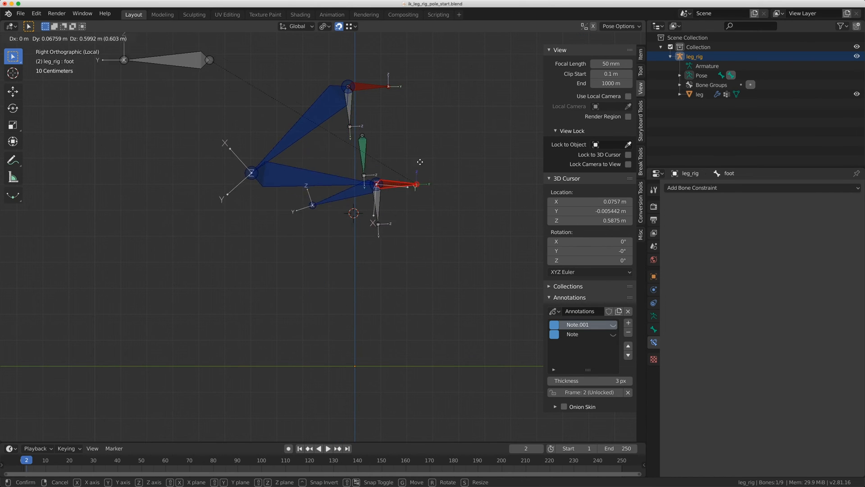
{"action": "mouse_move", "coordinate": [461, 238]}
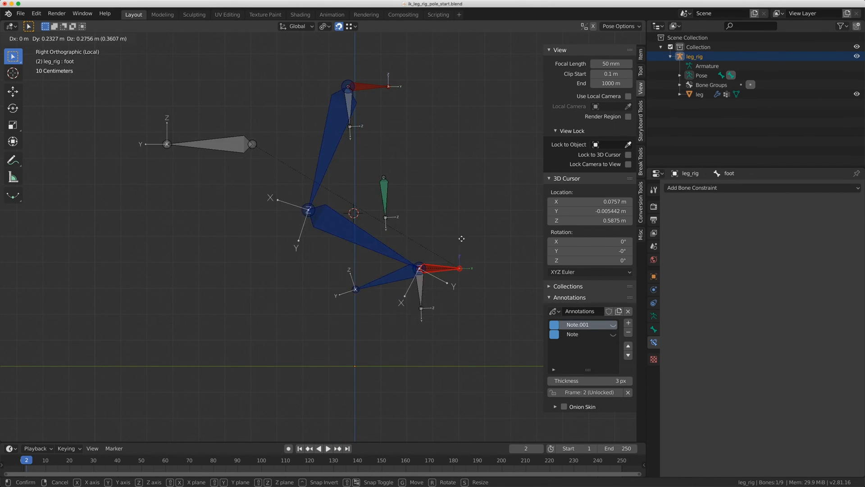
{"action": "mouse_move", "coordinate": [476, 179]}
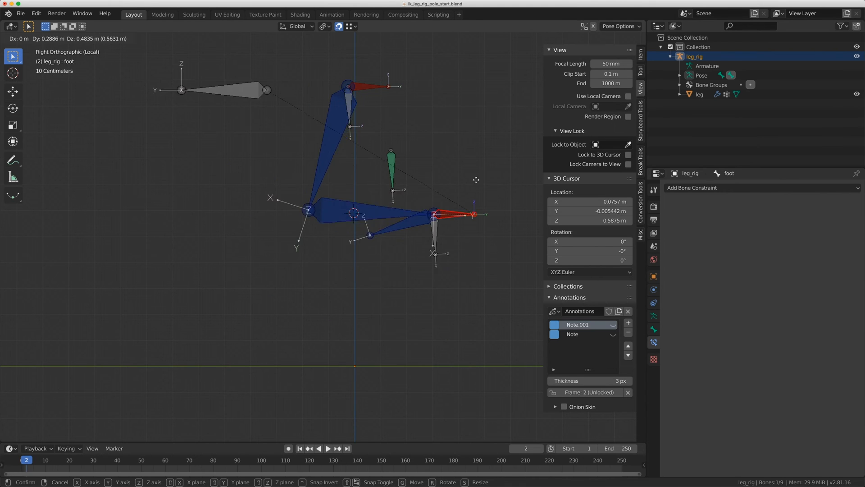
{"action": "mouse_move", "coordinate": [384, 130]}
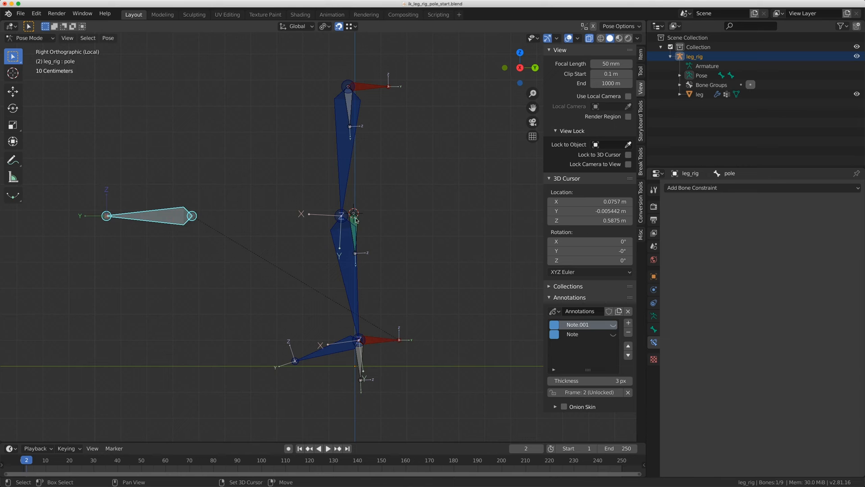
{"action": "left_click", "coordinate": [353, 214]}
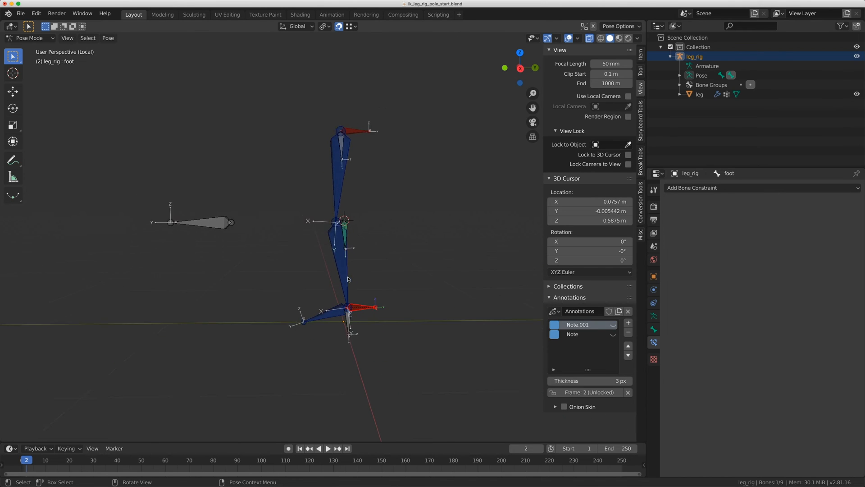
Test-move the foot, then add a Damped Track constraint to helper bone hip.002
{"action": "key", "text": "g"}
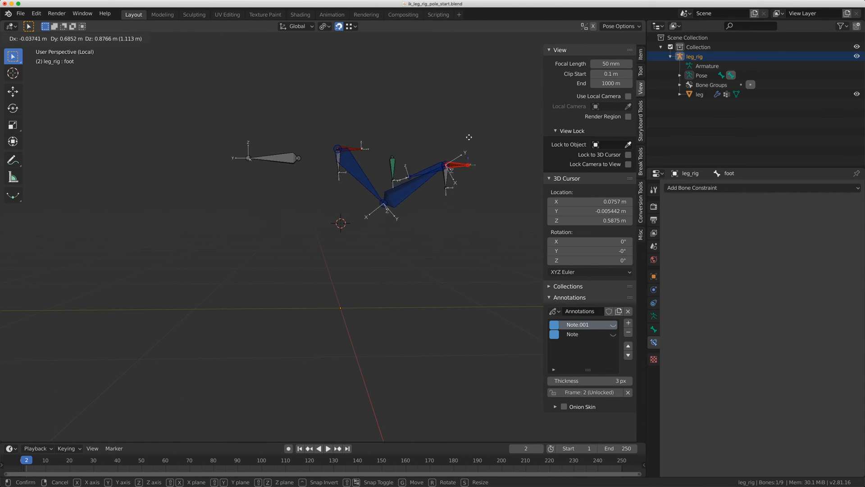
{"action": "mouse_move", "coordinate": [465, 130]}
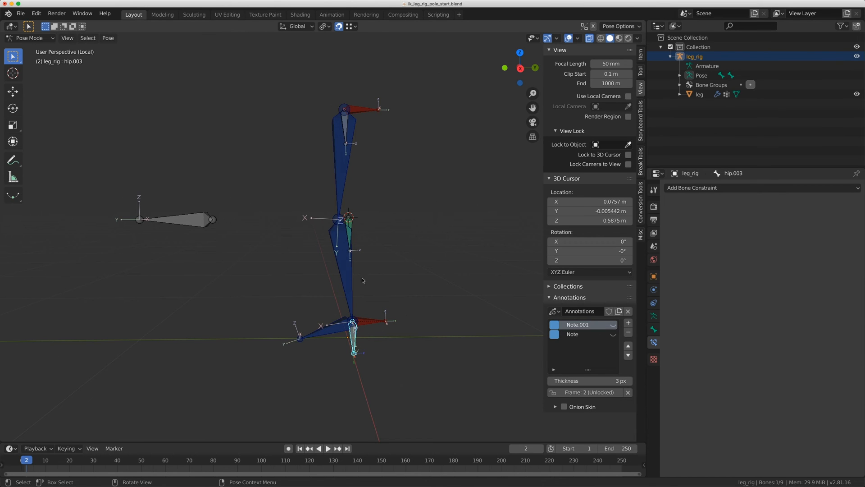
{"action": "left_click", "coordinate": [349, 227]}
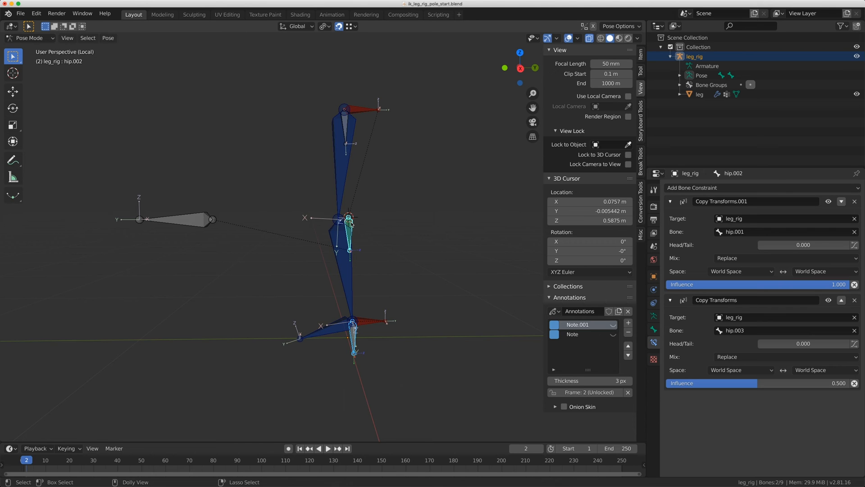
{"action": "left_click", "coordinate": [716, 187]}
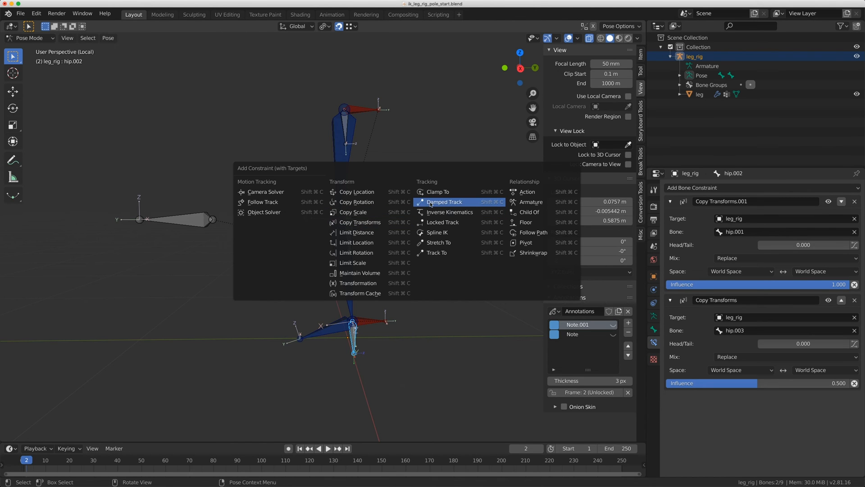
{"action": "left_click", "coordinate": [443, 201]}
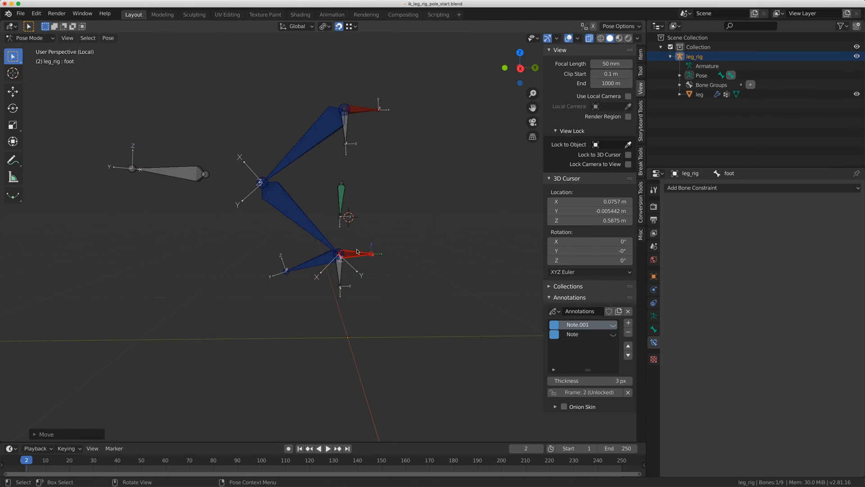
Select the pole control bone to test the leg mesh deforming with the rig
{"action": "left_click", "coordinate": [67, 38]}
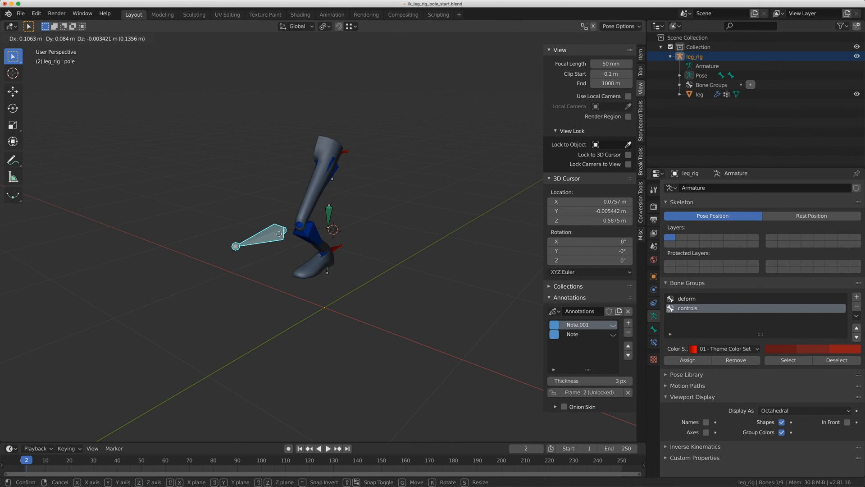
{"action": "mouse_move", "coordinate": [307, 248]}
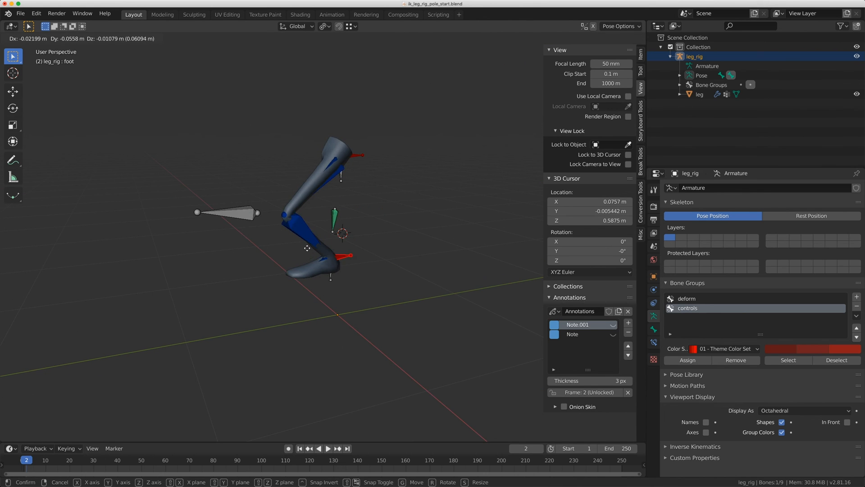
{"action": "mouse_move", "coordinate": [332, 271]}
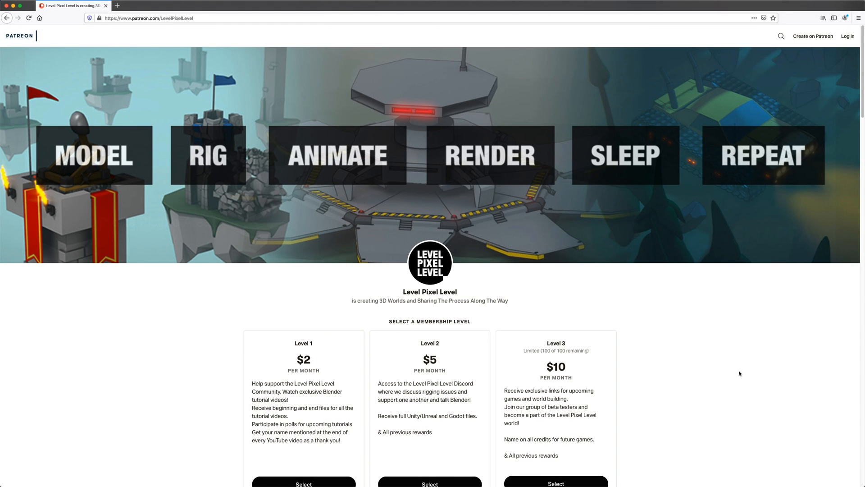
Scroll the Patreon Level Pixel Level membership page showing its three support tiers
{"action": "scroll", "scroll_direction": "down", "scroll_amount": 3}
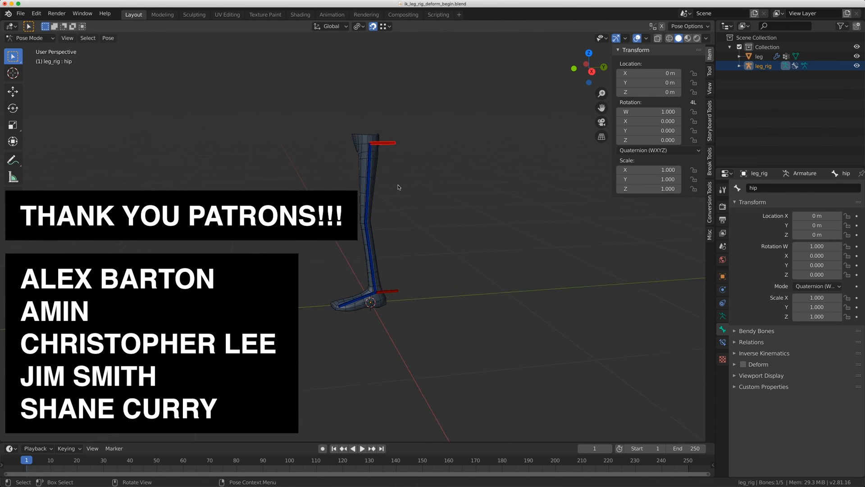
In ik_leg_rig_deform_begin.blend, parent the leg mesh to leg_rig with automatic weights
{"action": "left_click", "coordinate": [108, 38]}
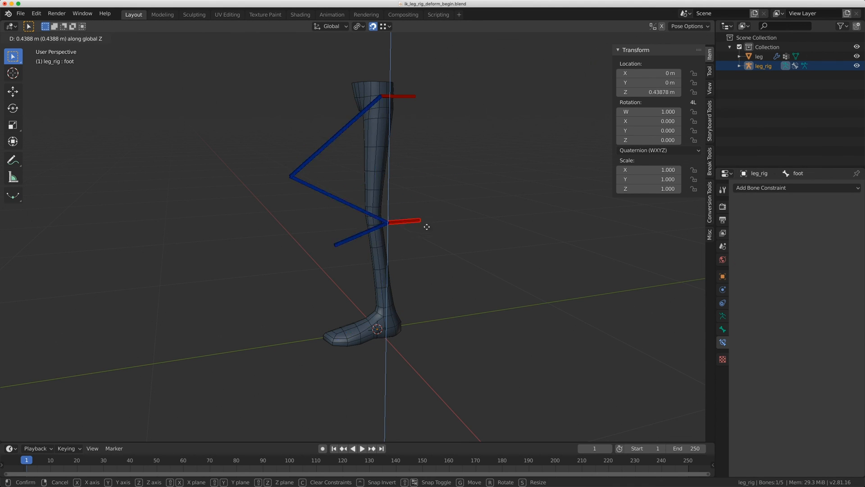
{"action": "key", "text": "Tab"}
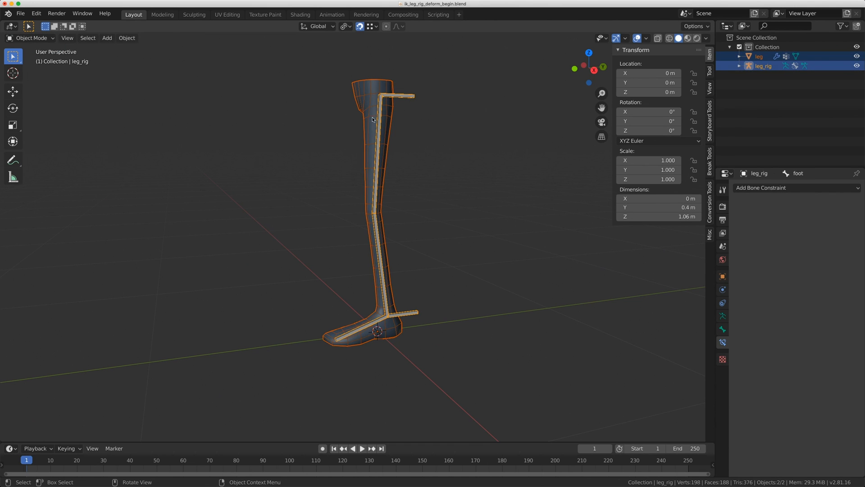
{"action": "left_click", "coordinate": [31, 38]}
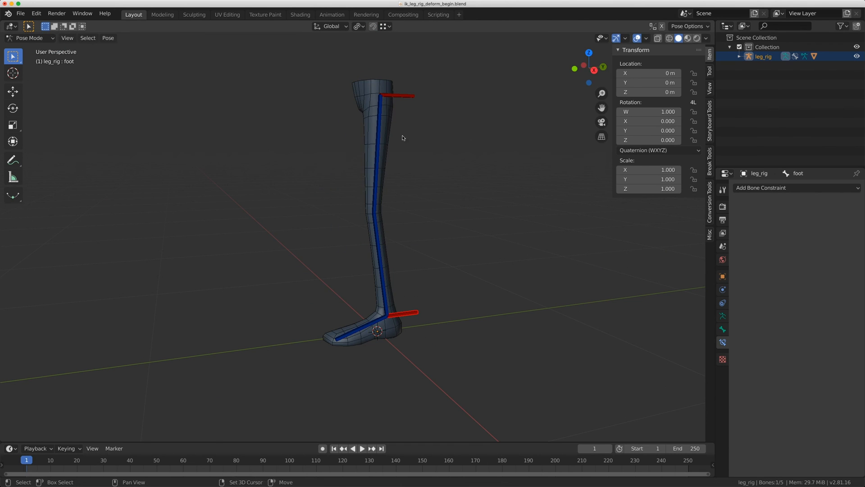